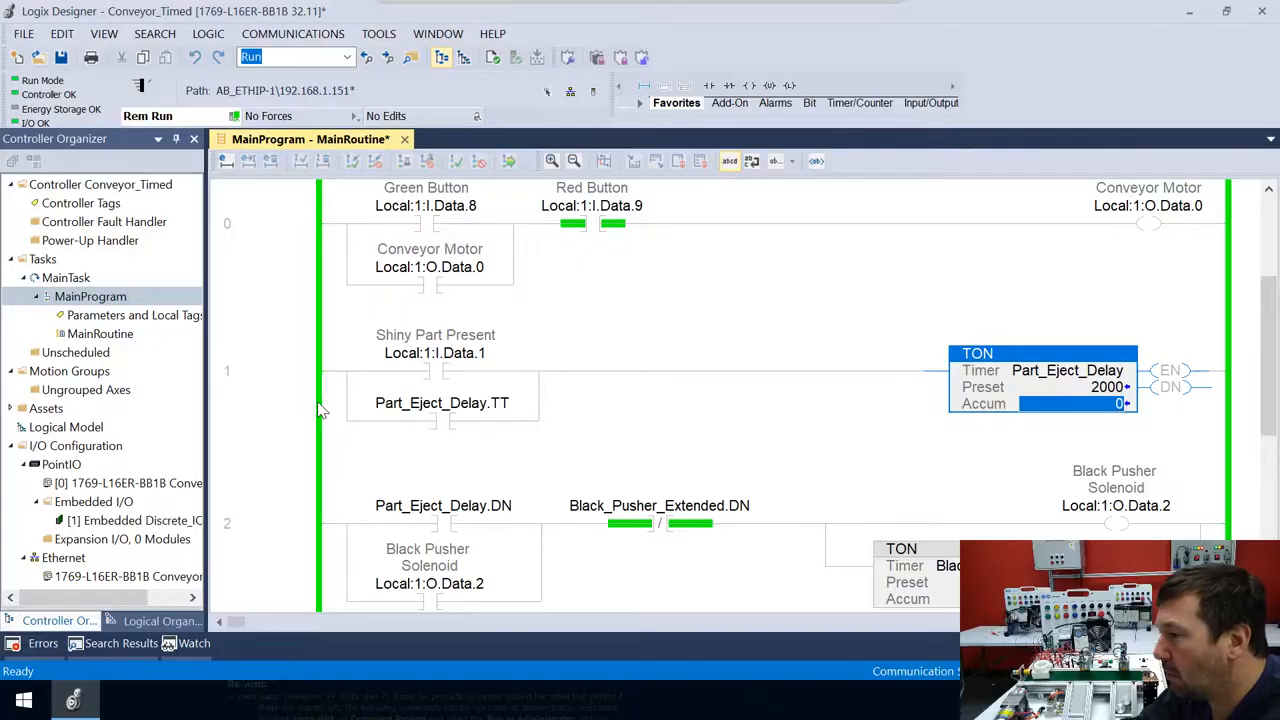
{"action": "mouse_move", "coordinate": [298, 330]}
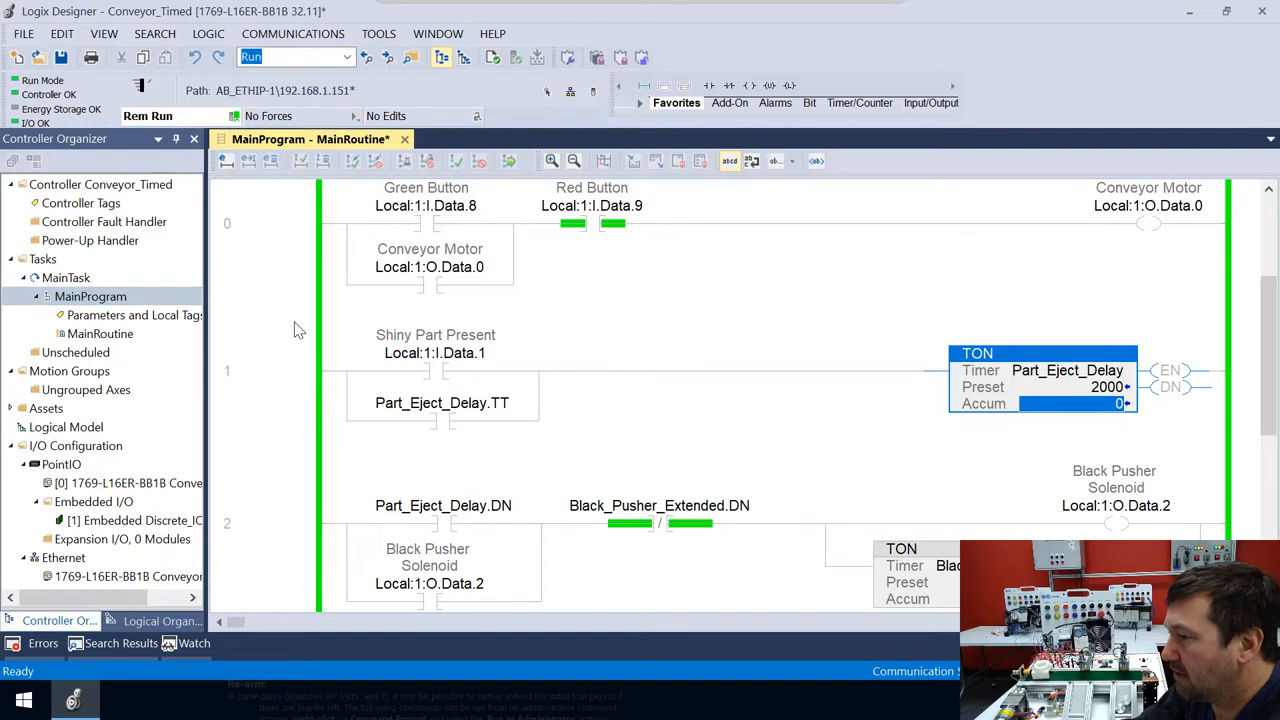
- Copy the Shiny Part Present rung and readdress the upper copy's contact to Local:1:I.Data.2
{"action": "left_click", "coordinate": [435, 352]}
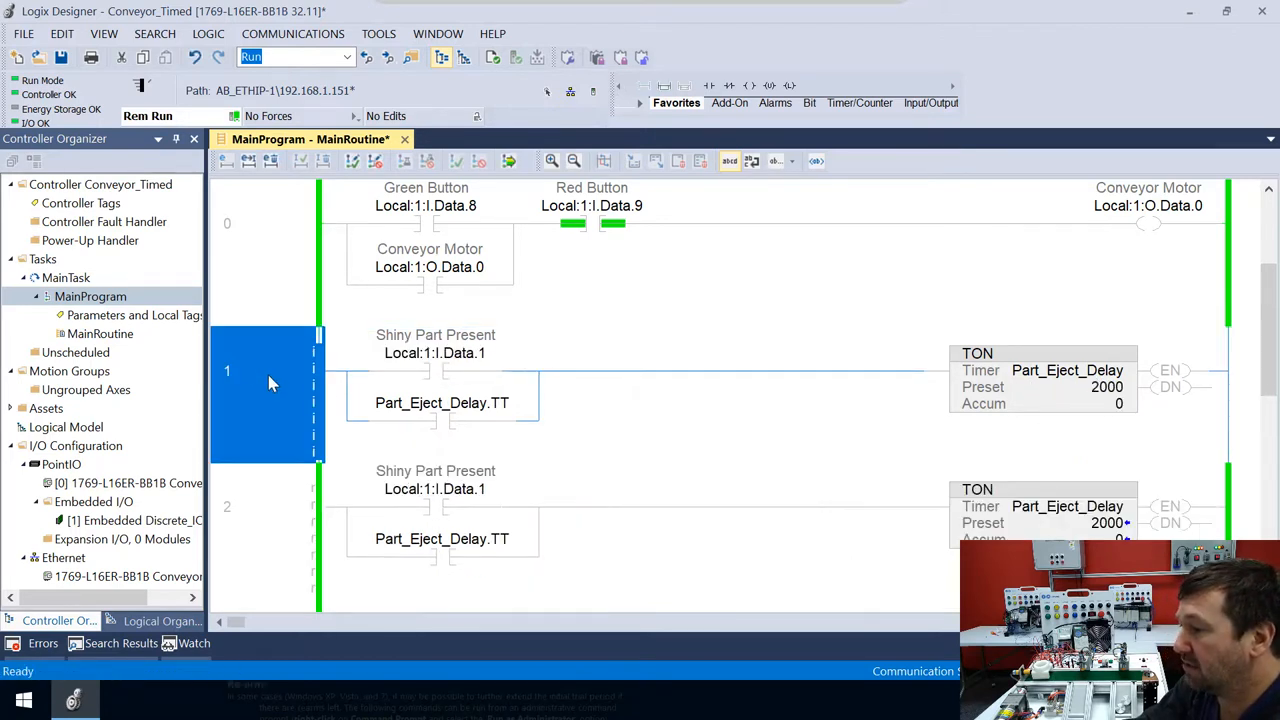
{"action": "double_click", "coordinate": [435, 353]}
{"action": "type", "text": "2"}
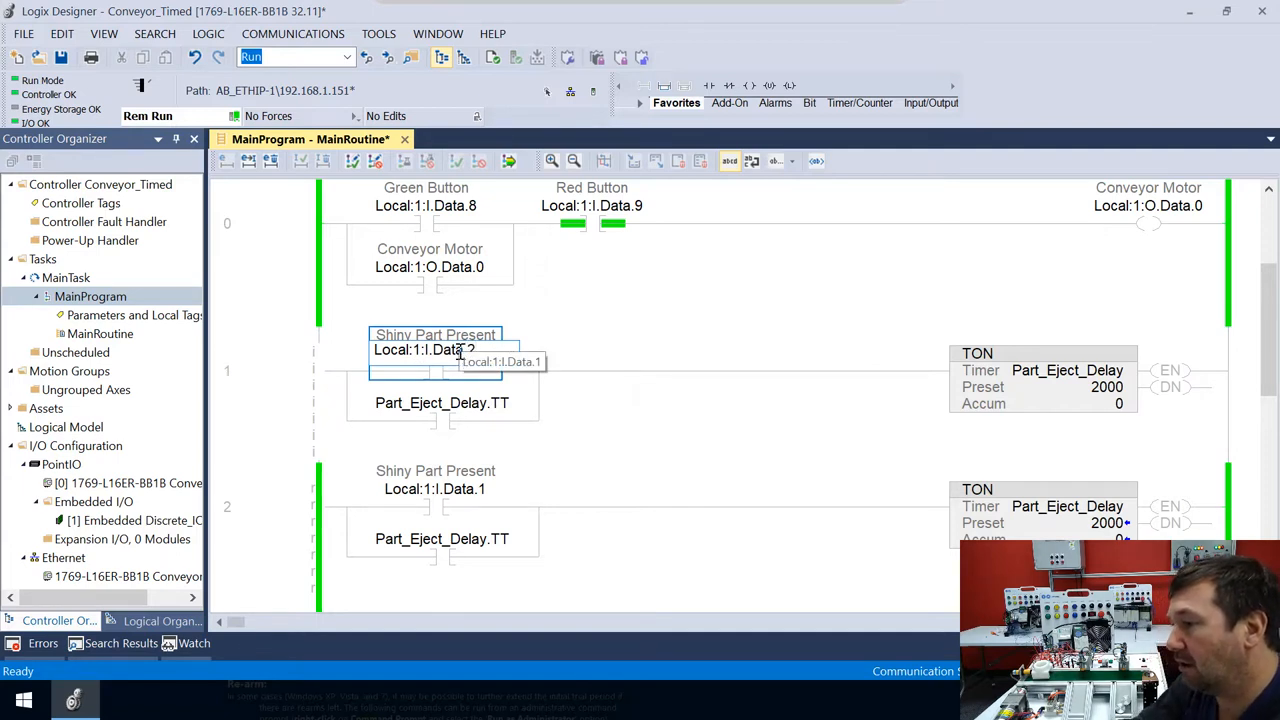
{"action": "left_click", "coordinate": [435, 350]}
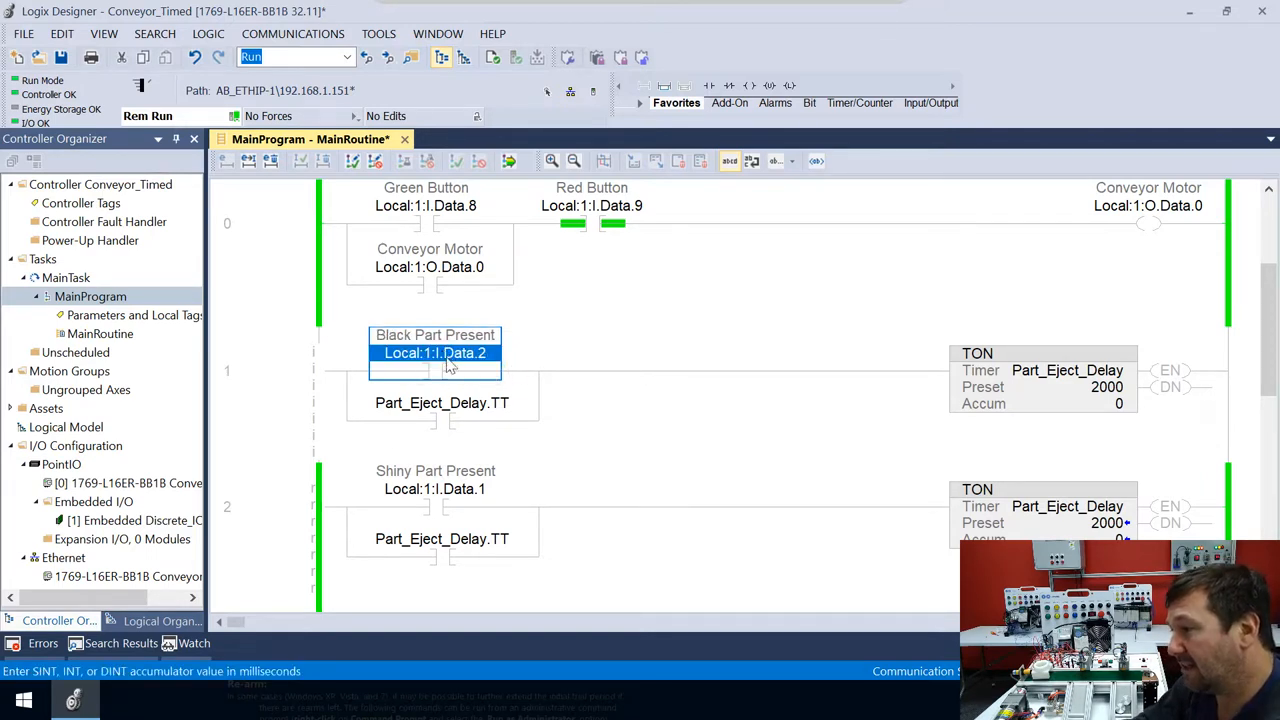
{"action": "scroll", "scroll_direction": "down", "scroll_amount": 3}
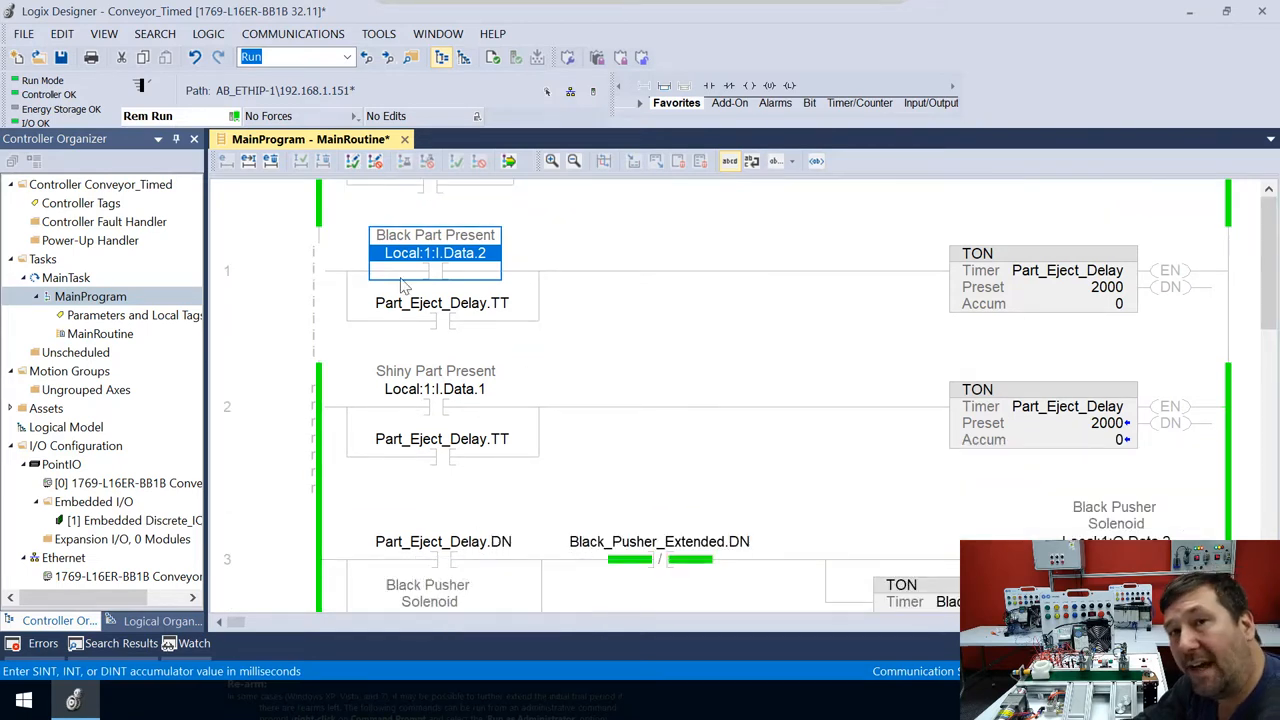
{"action": "mouse_move", "coordinate": [565, 245]}
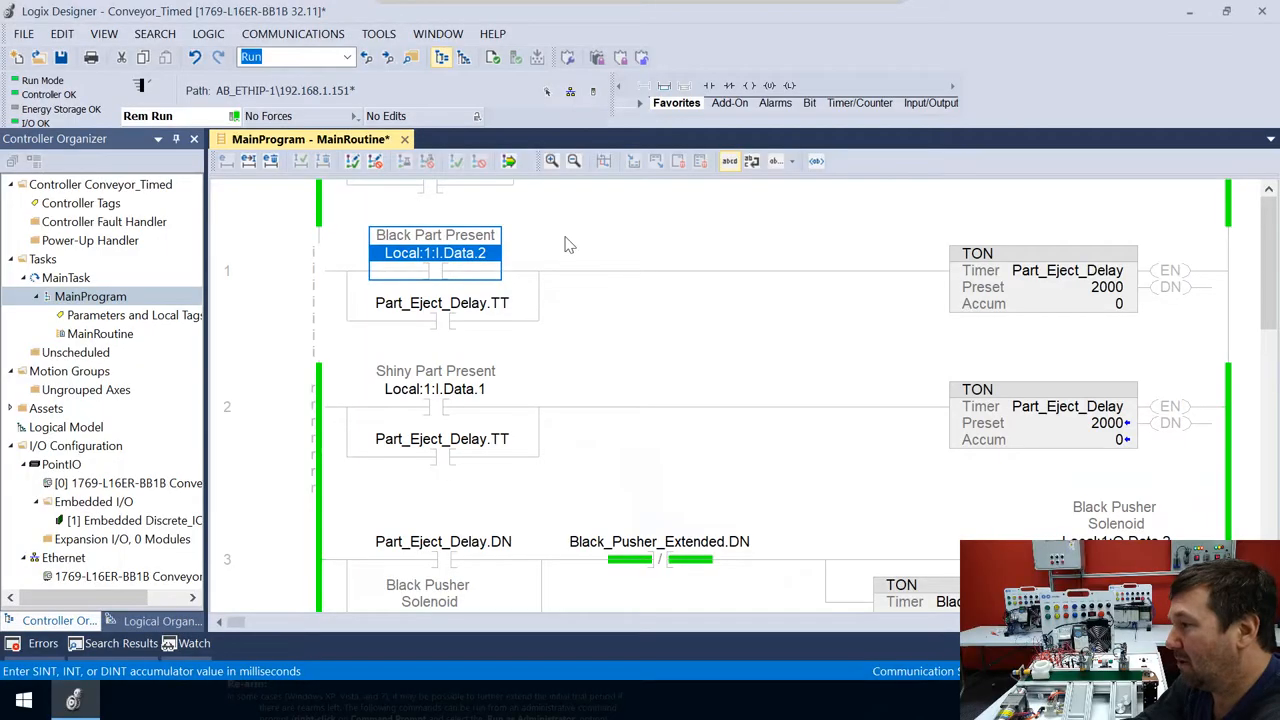
- Set the Part_Eject_Delay timer's preset to 0
{"action": "double_click", "coordinate": [1107, 287]}
{"action": "type", "text": "0"}
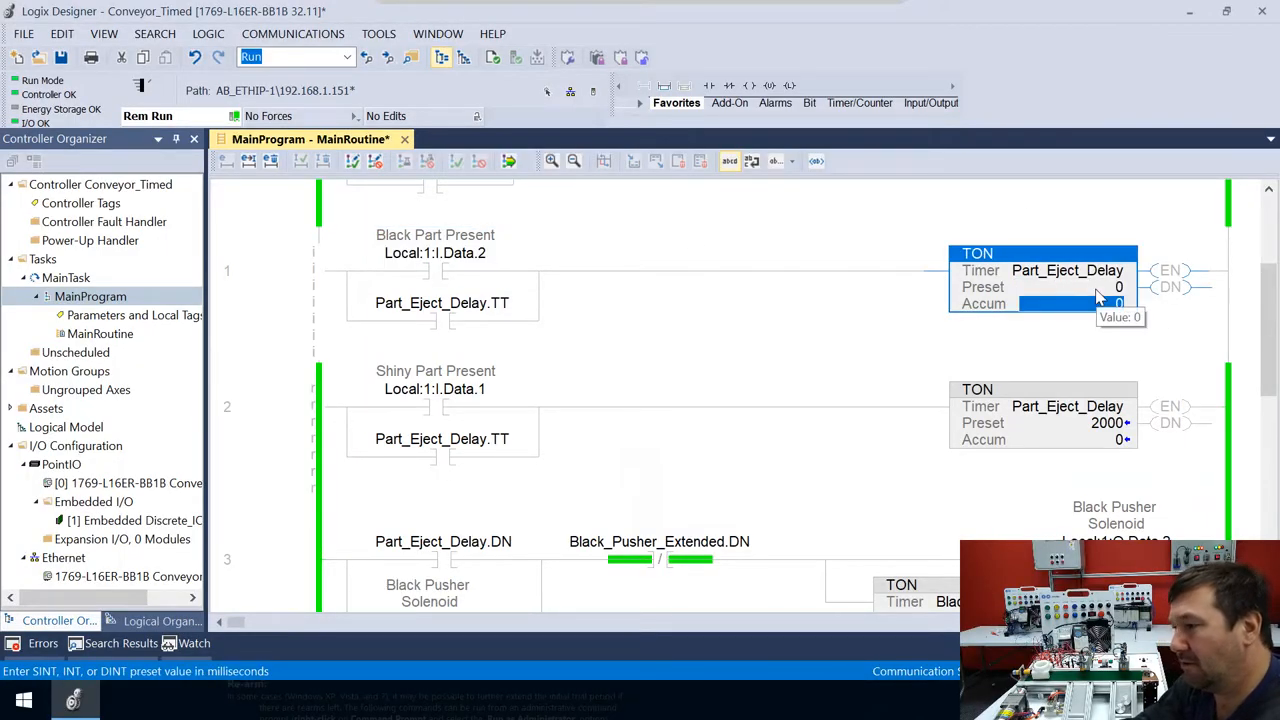
{"action": "scroll", "scroll_direction": "up", "scroll_amount": 3}
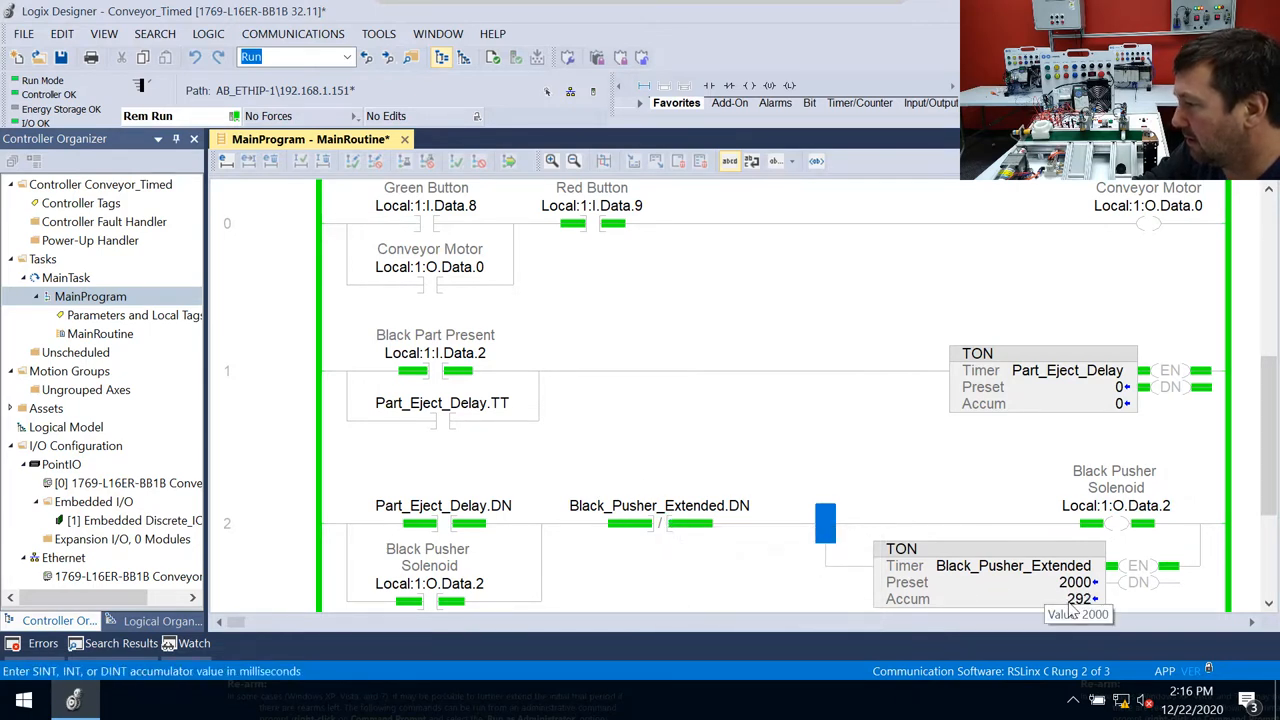
{"action": "left_click", "coordinate": [659, 505]}
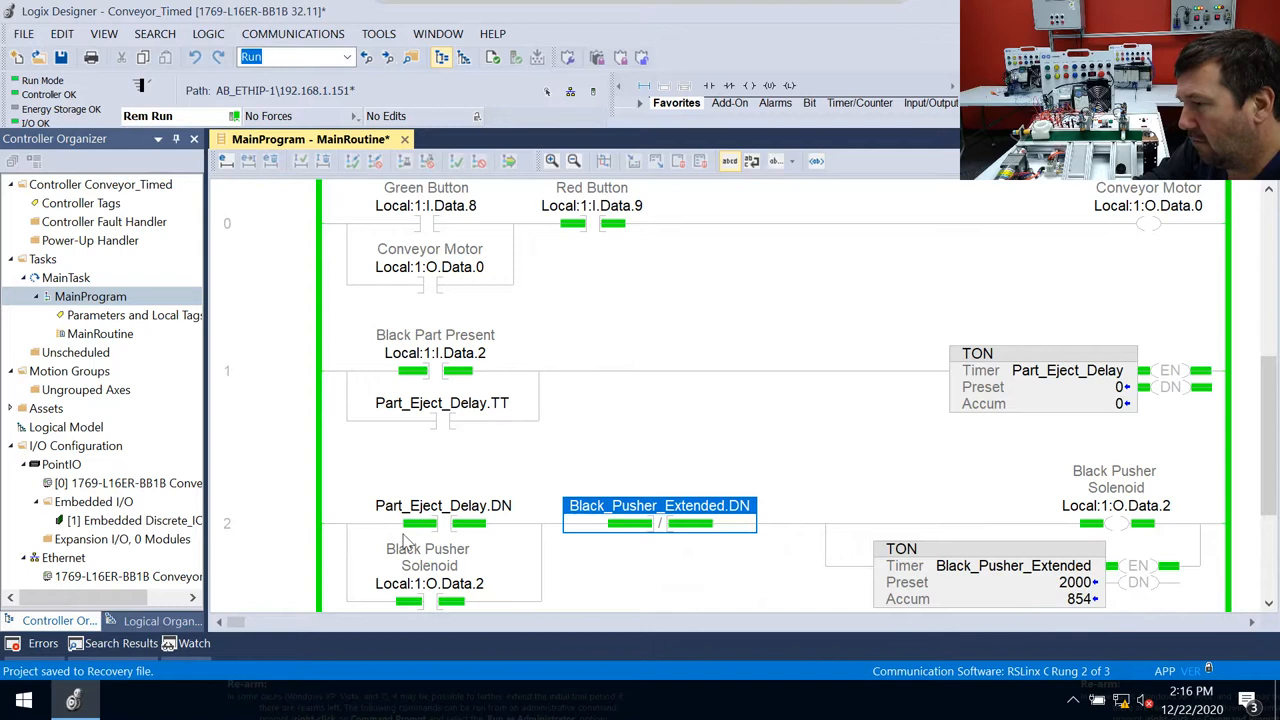
{"action": "mouse_move", "coordinate": [443, 520]}
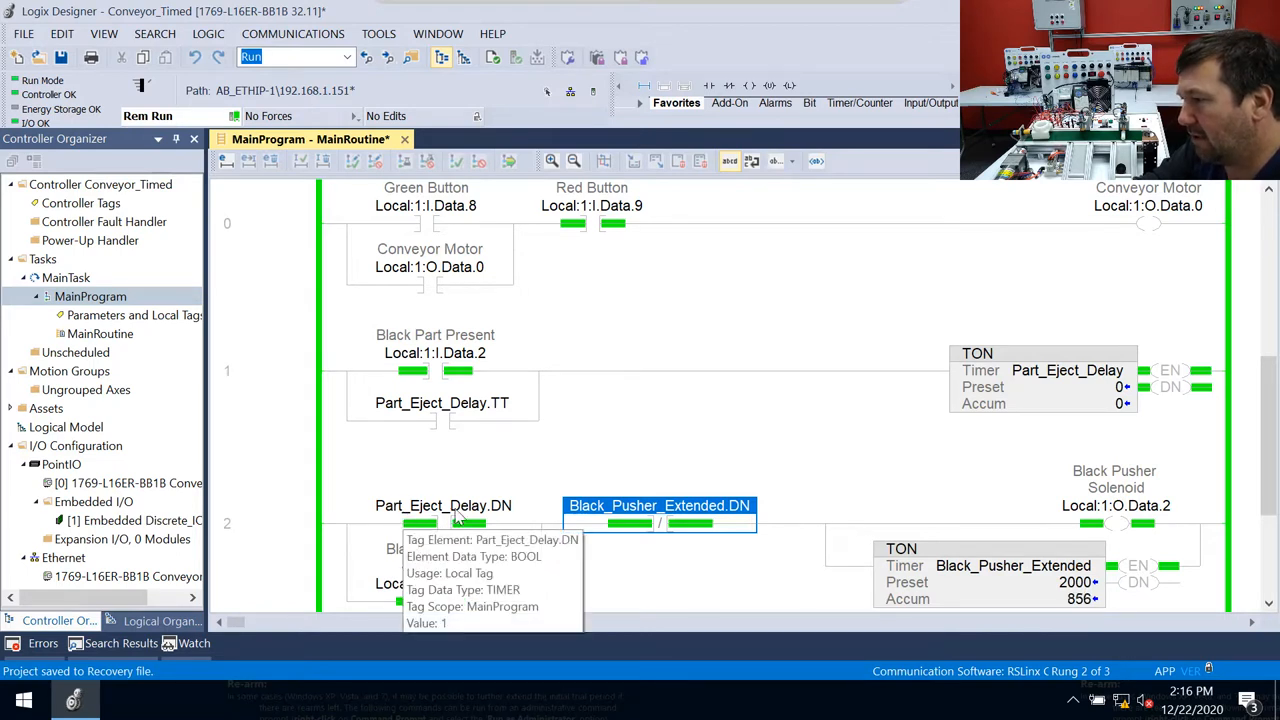
{"action": "left_click", "coordinate": [443, 505]}
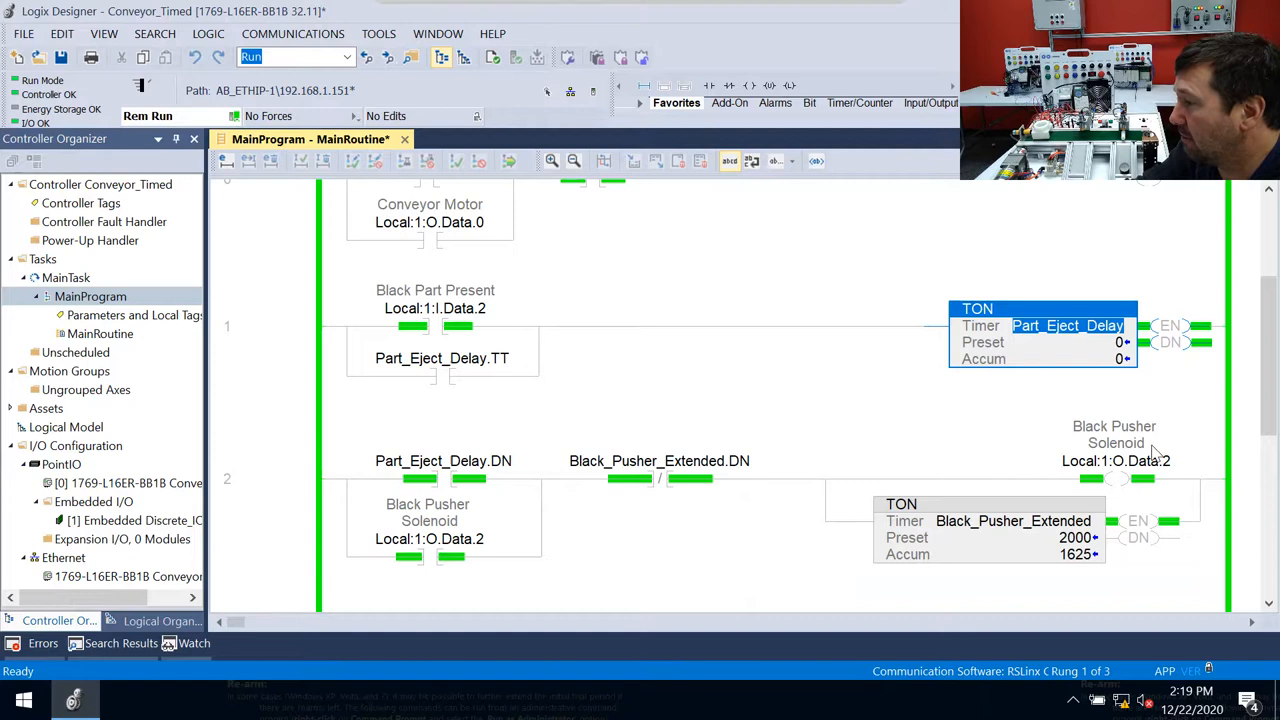
{"action": "left_click", "coordinate": [1115, 443]}
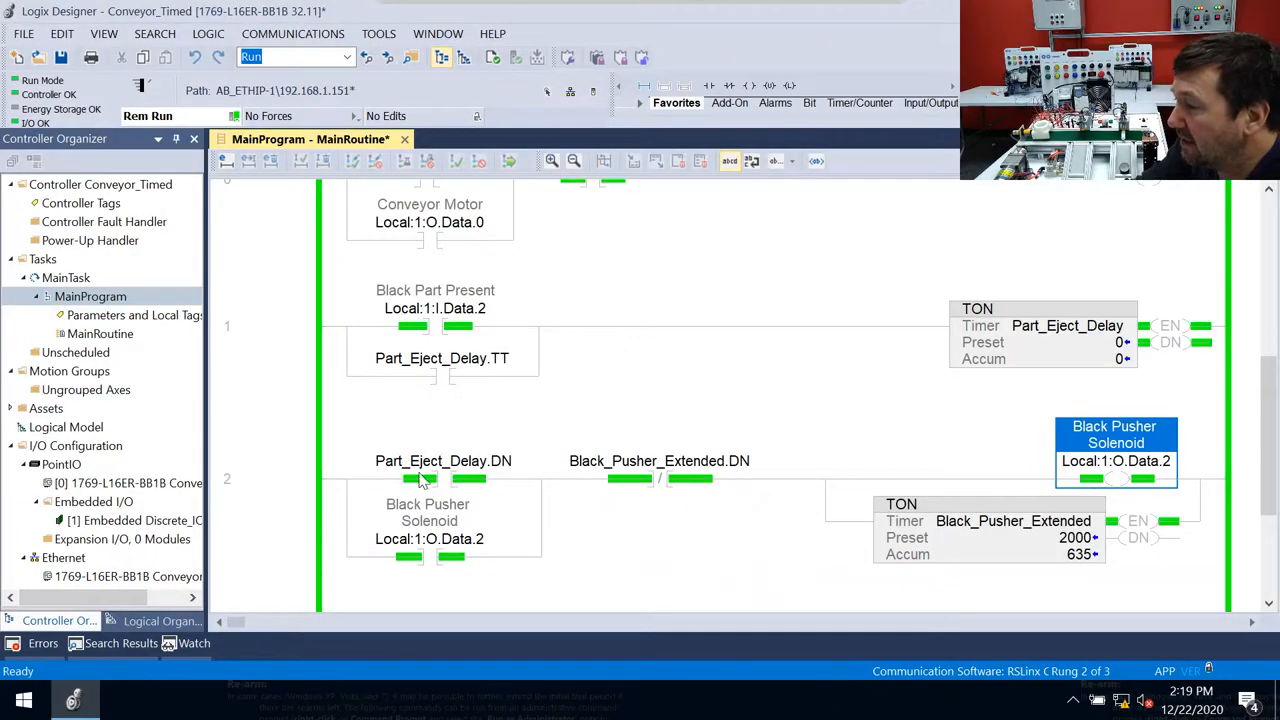
{"action": "mouse_move", "coordinate": [392, 548]}
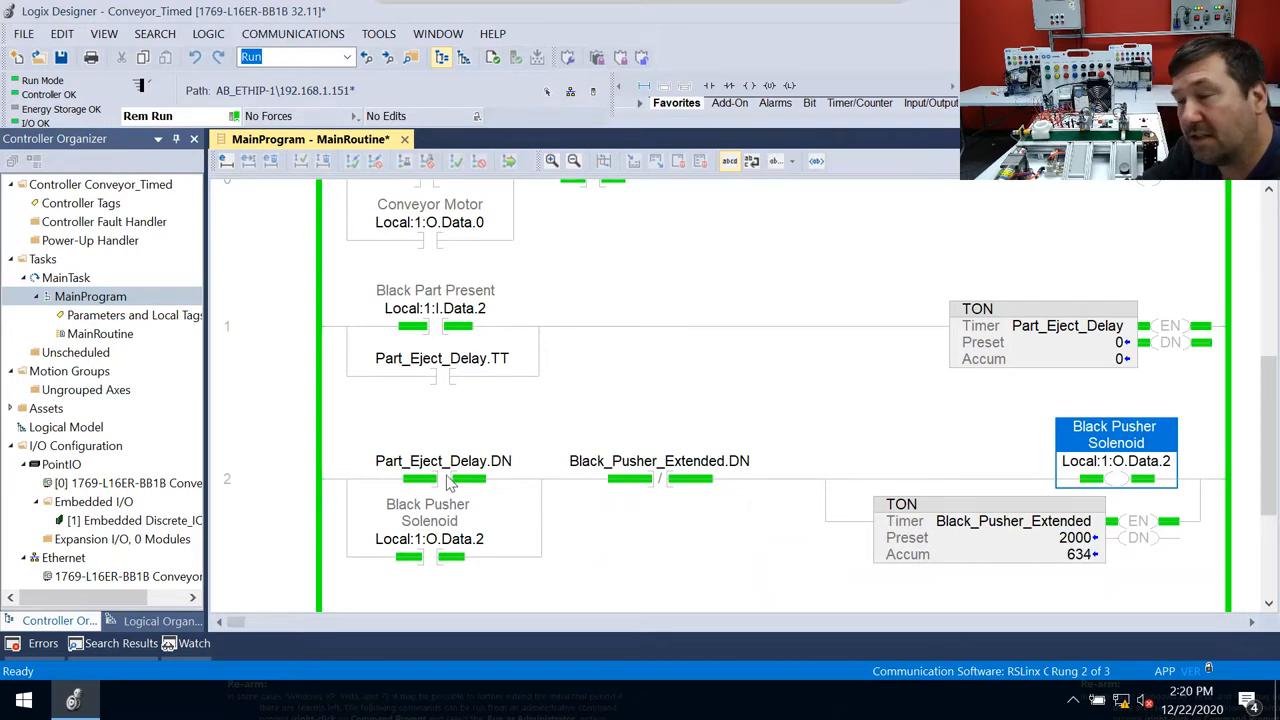
{"action": "mouse_move", "coordinate": [1093, 318]}
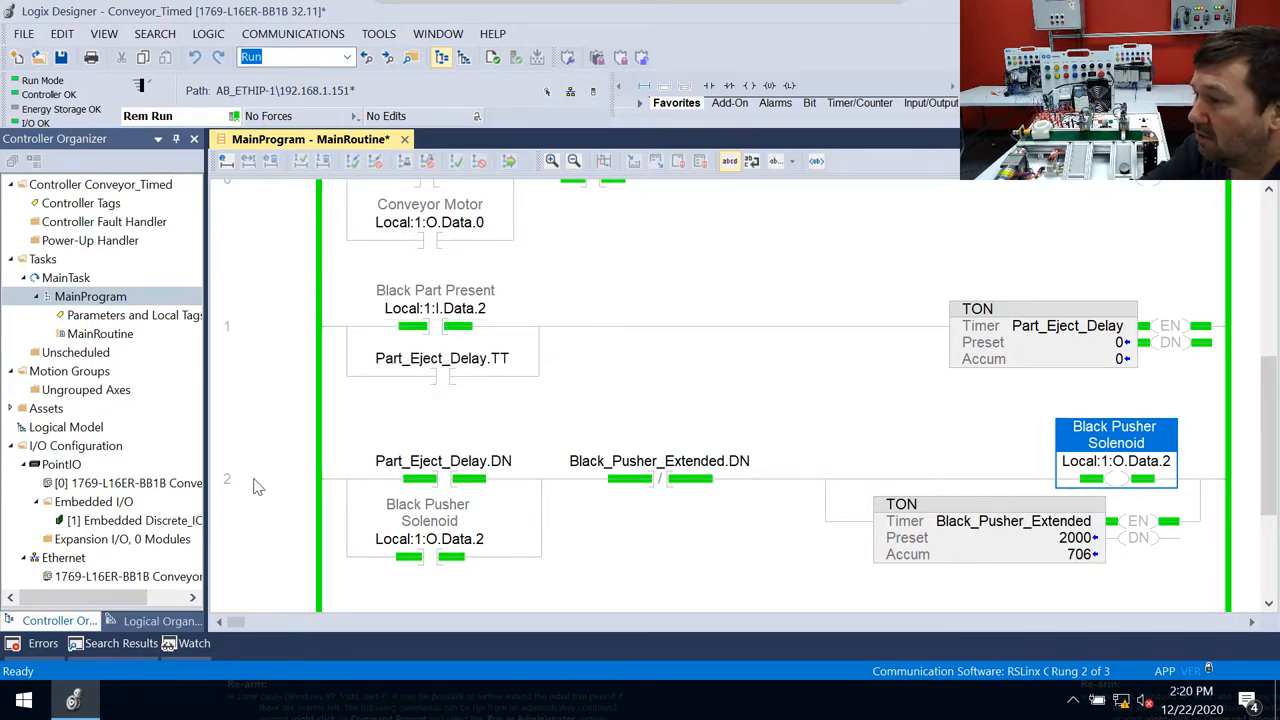
- Add a one-shot after Part_Eject_Delay.DN on rung 2, tagged Black_Part_One_Shot
{"action": "left_click", "coordinate": [255, 490]}
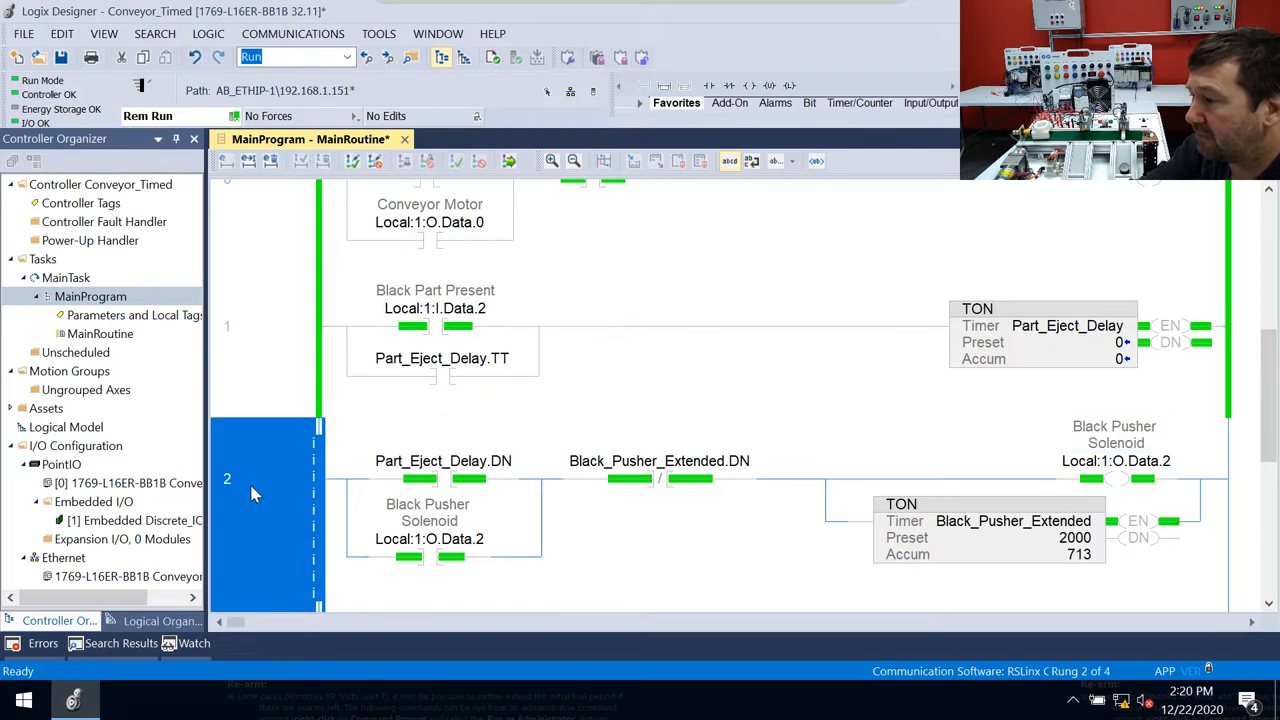
{"action": "left_click", "coordinate": [443, 461]}
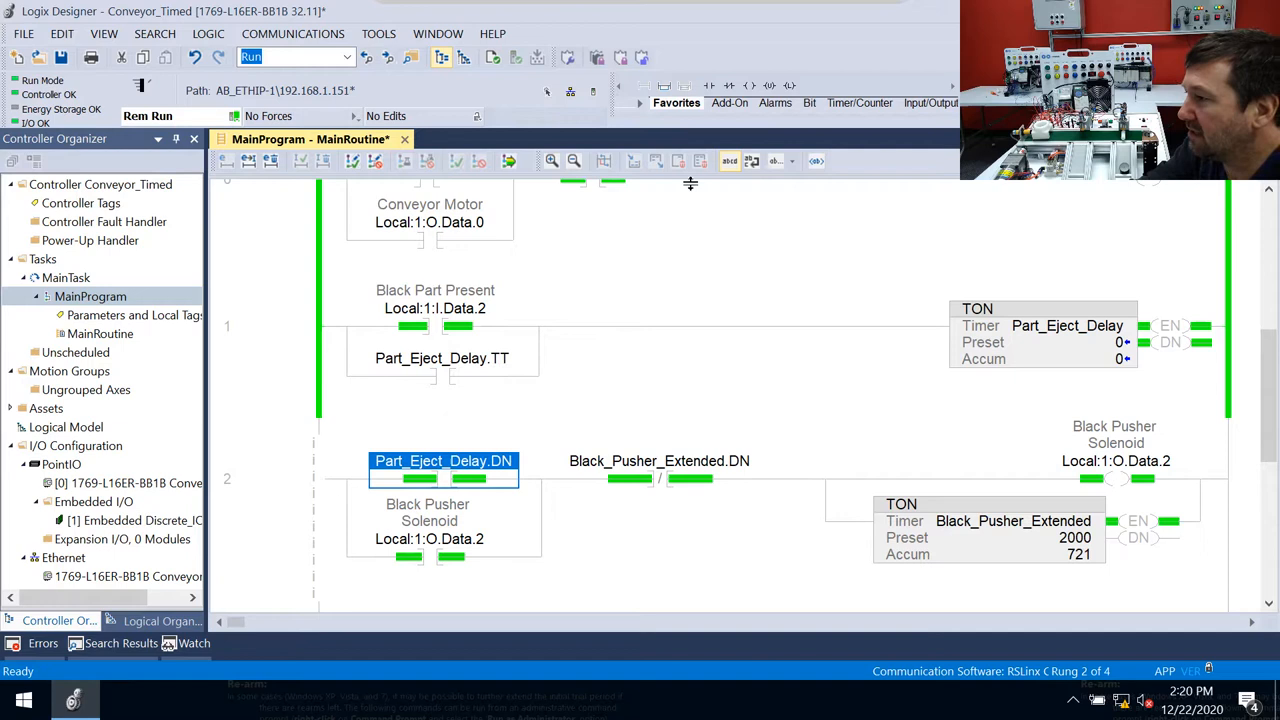
{"action": "mouse_move", "coordinate": [808, 103]}
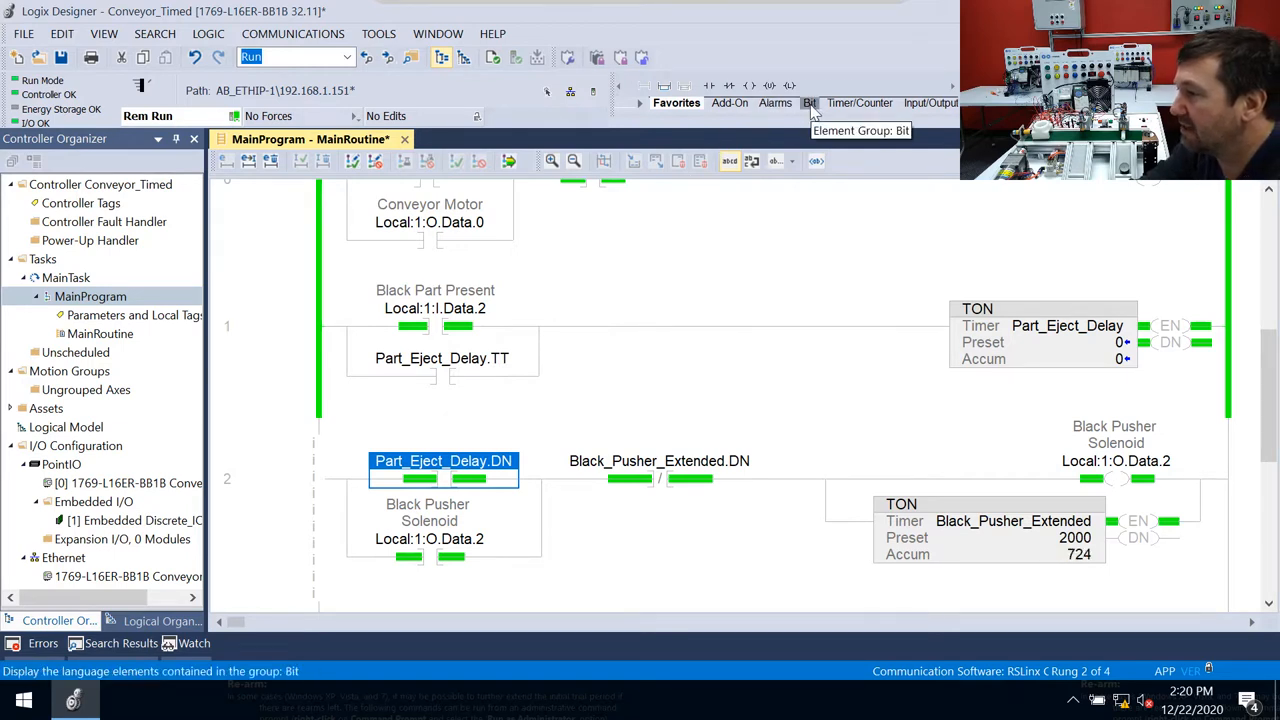
{"action": "mouse_move", "coordinate": [809, 85]}
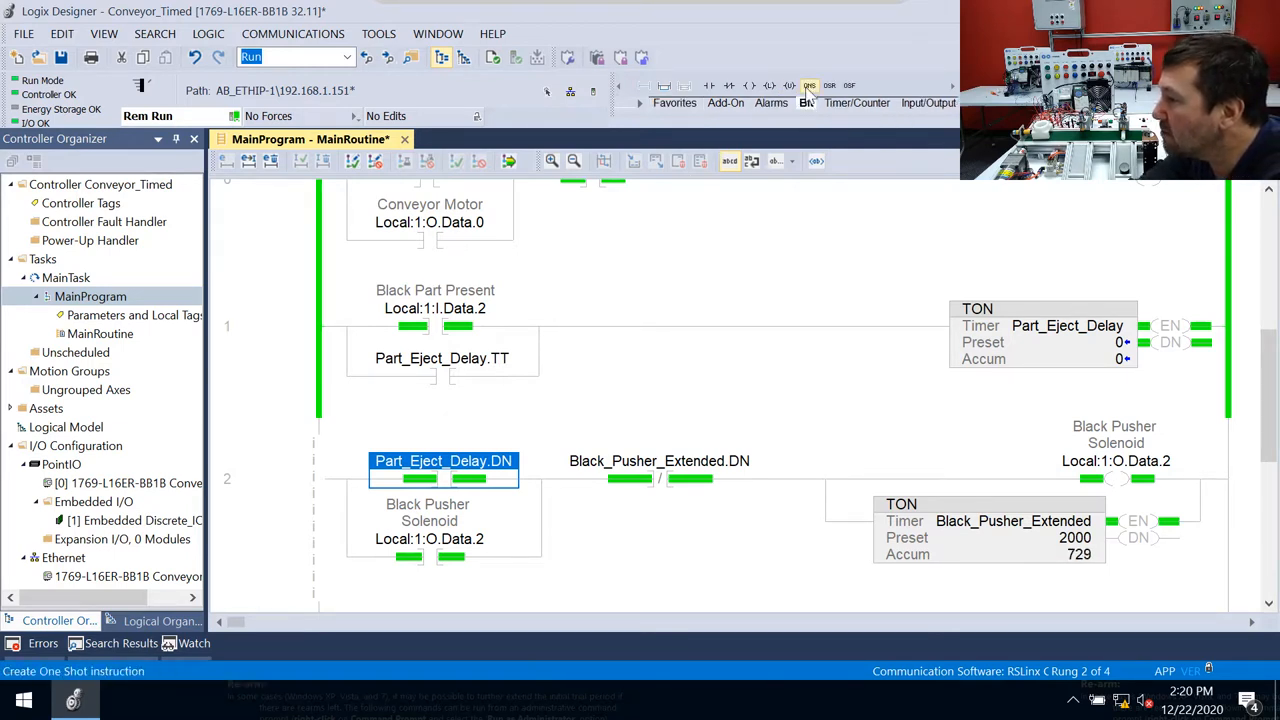
{"action": "mouse_move", "coordinate": [810, 85]}
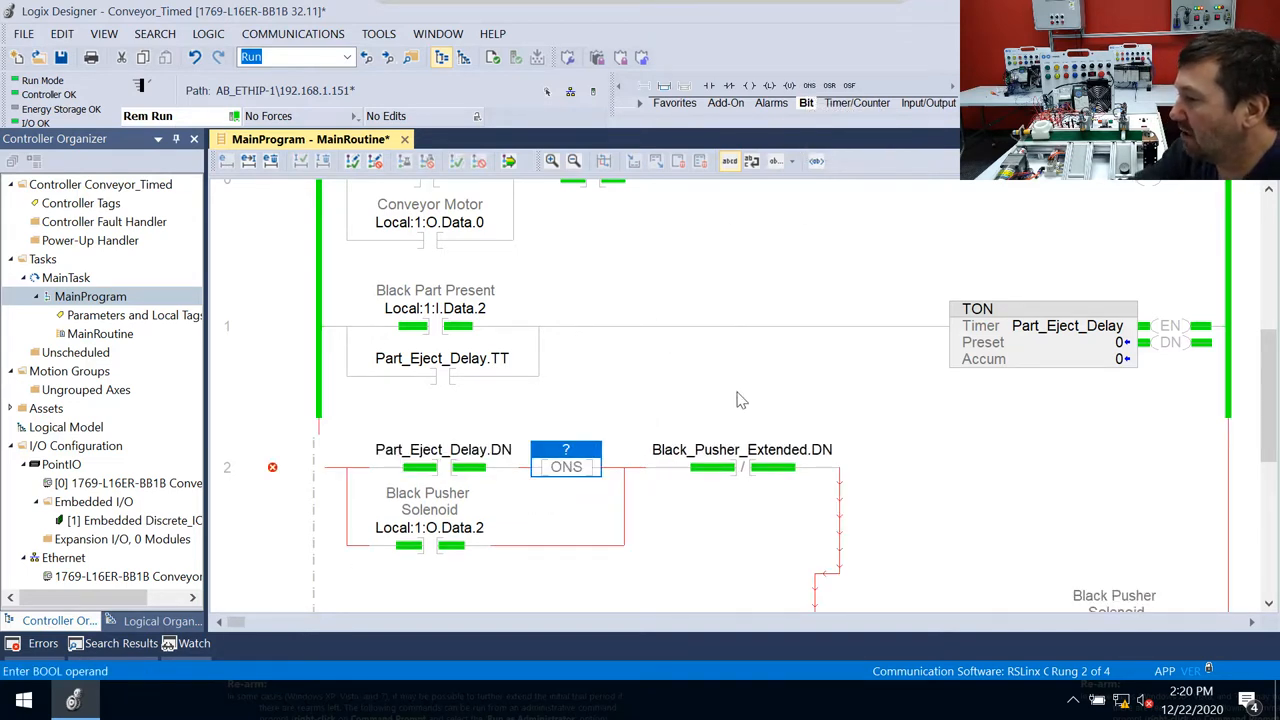
{"action": "mouse_move", "coordinate": [738, 419]}
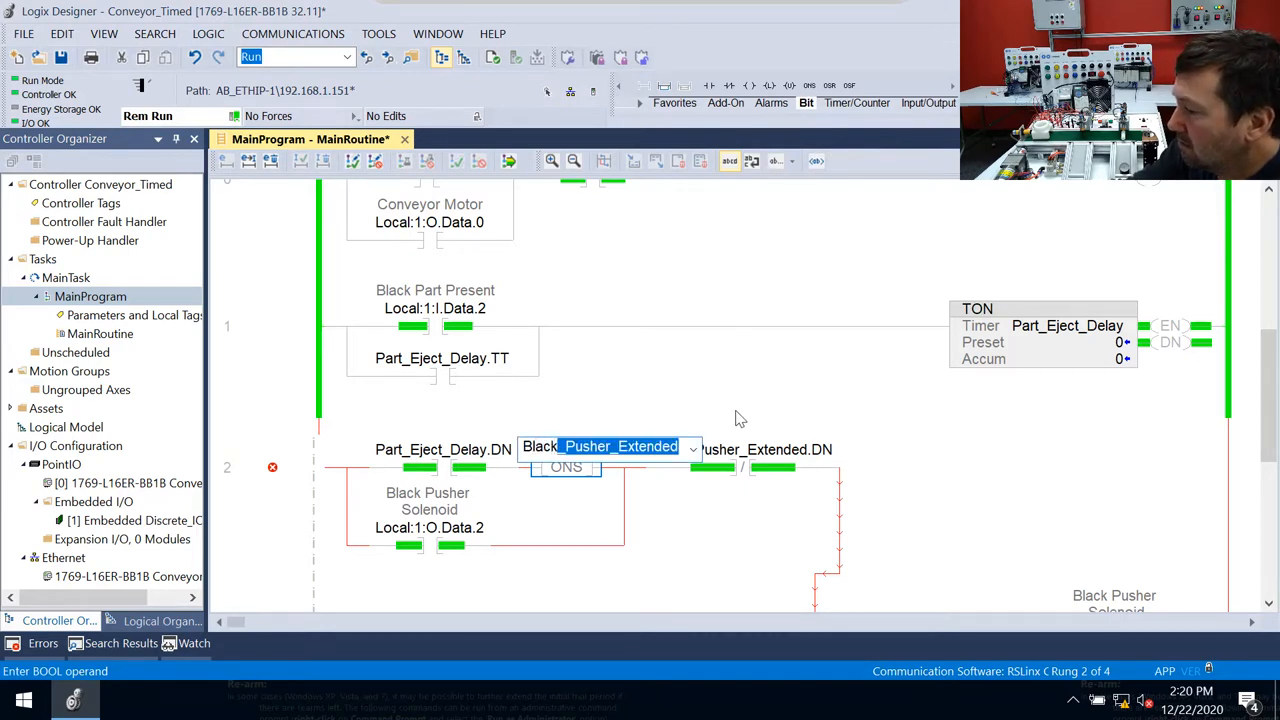
{"action": "type", "text": "Black_Part_"}
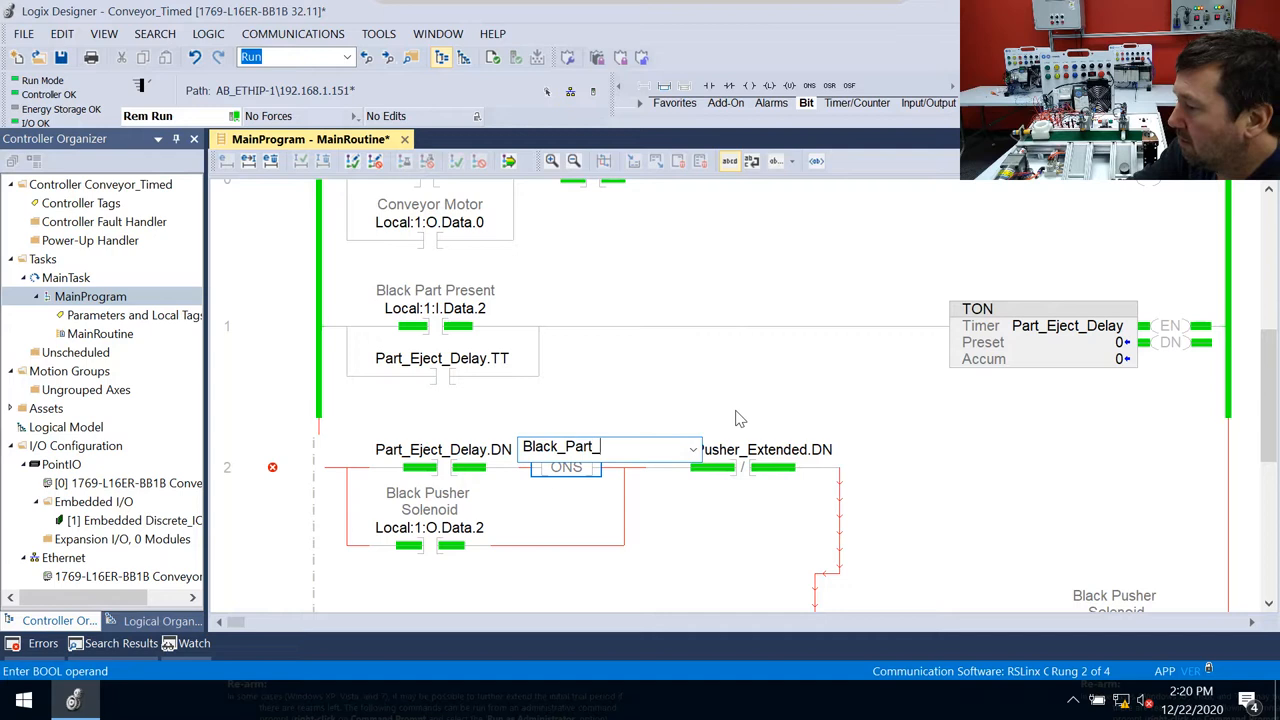
{"action": "type", "text": "One_Shot"}
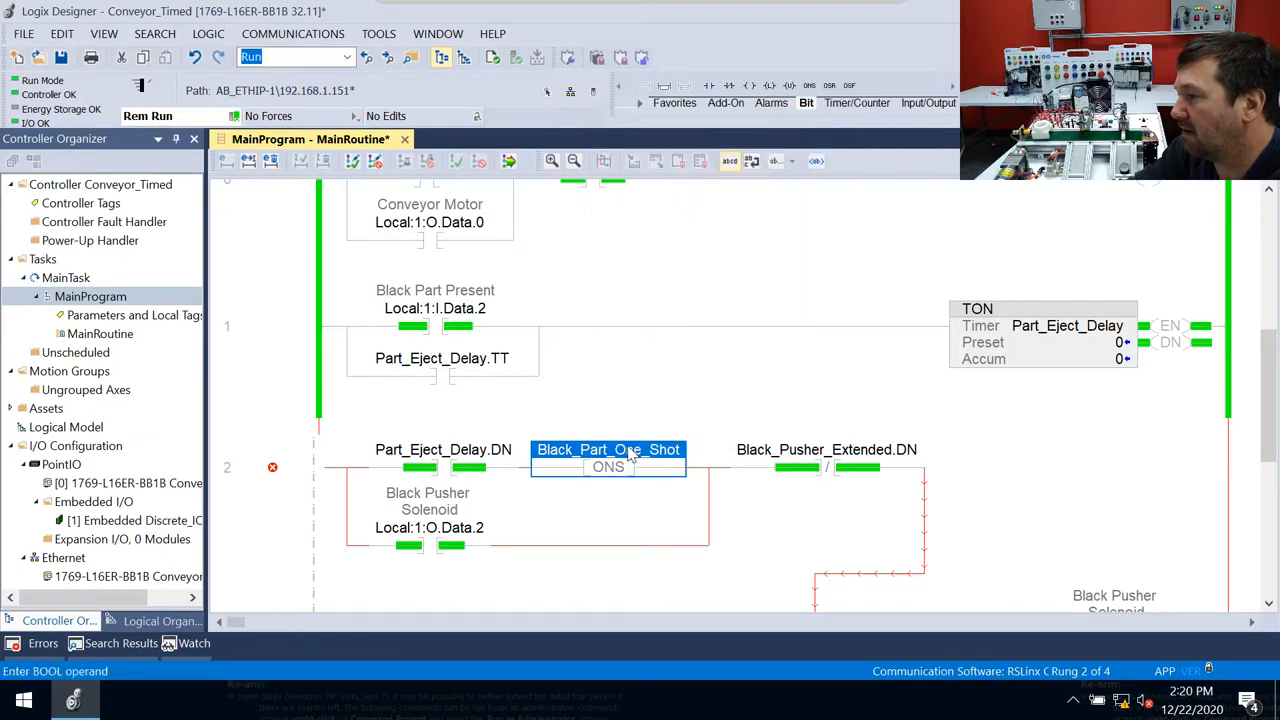
- Create the Black_Part_One_Shot tag from the one-shot operand's right-click menu
{"action": "right_click", "coordinate": [608, 449]}
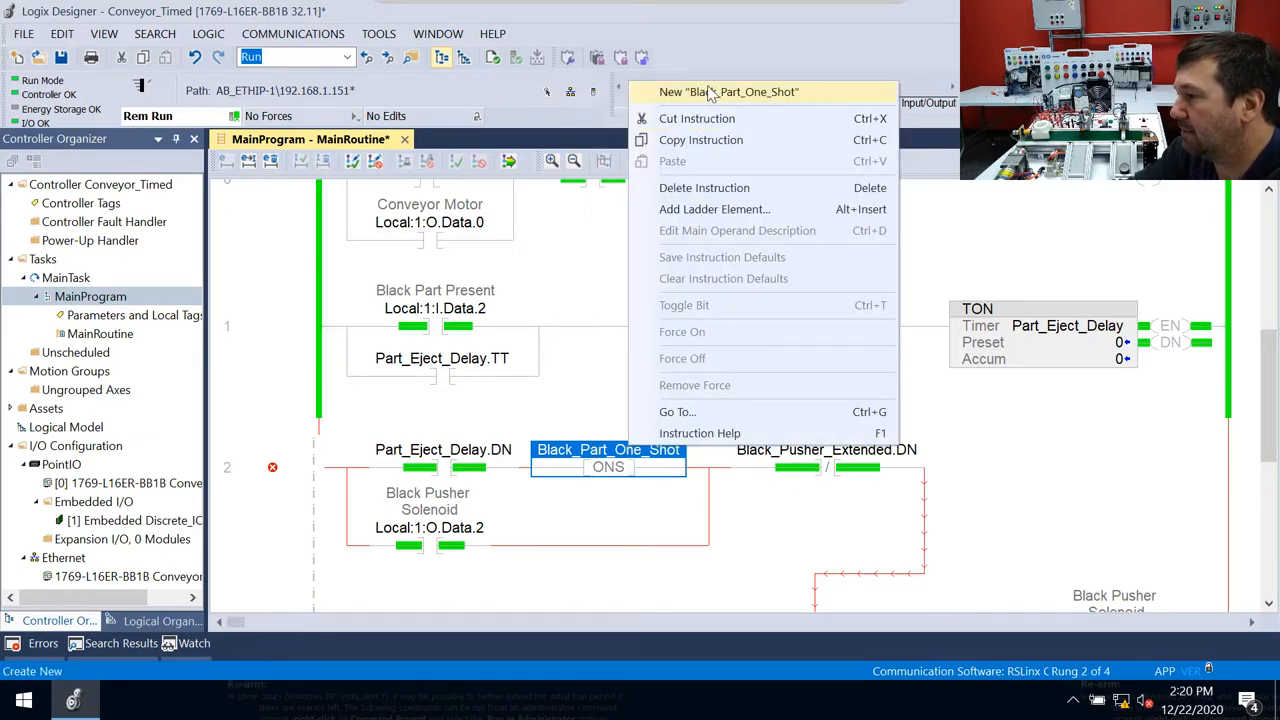
{"action": "left_click", "coordinate": [728, 91]}
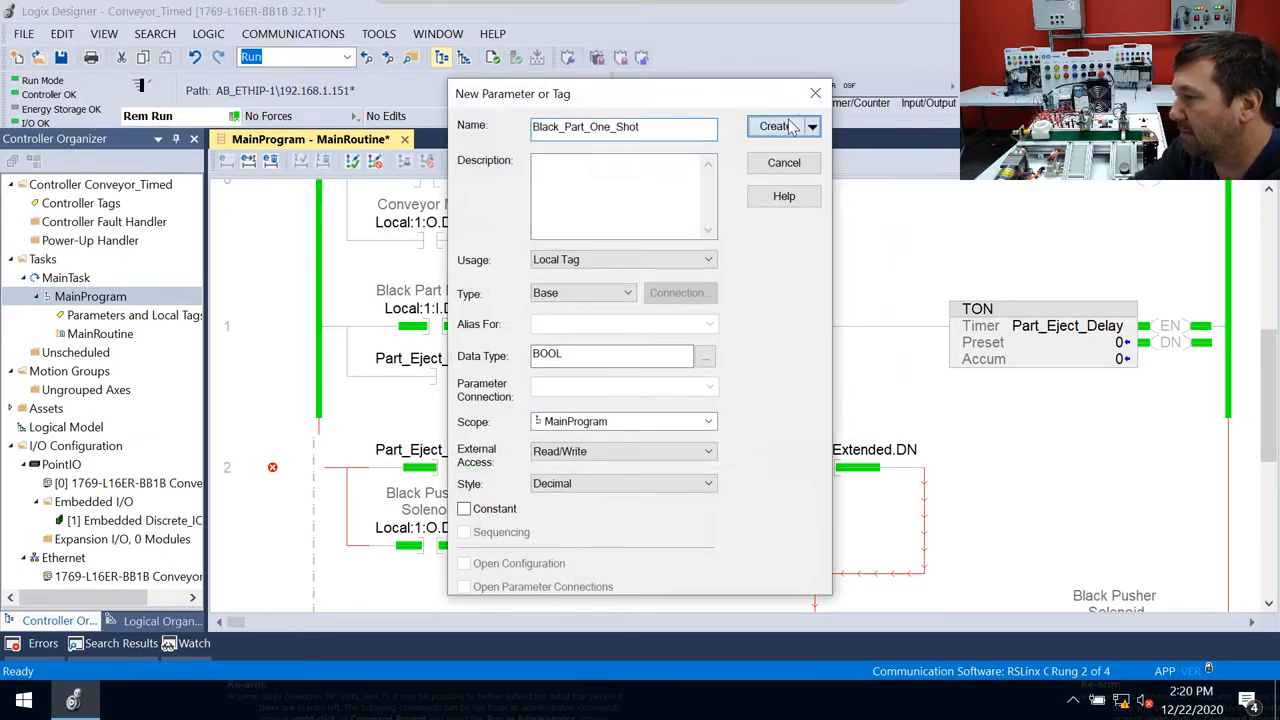
{"action": "left_click", "coordinate": [774, 126]}
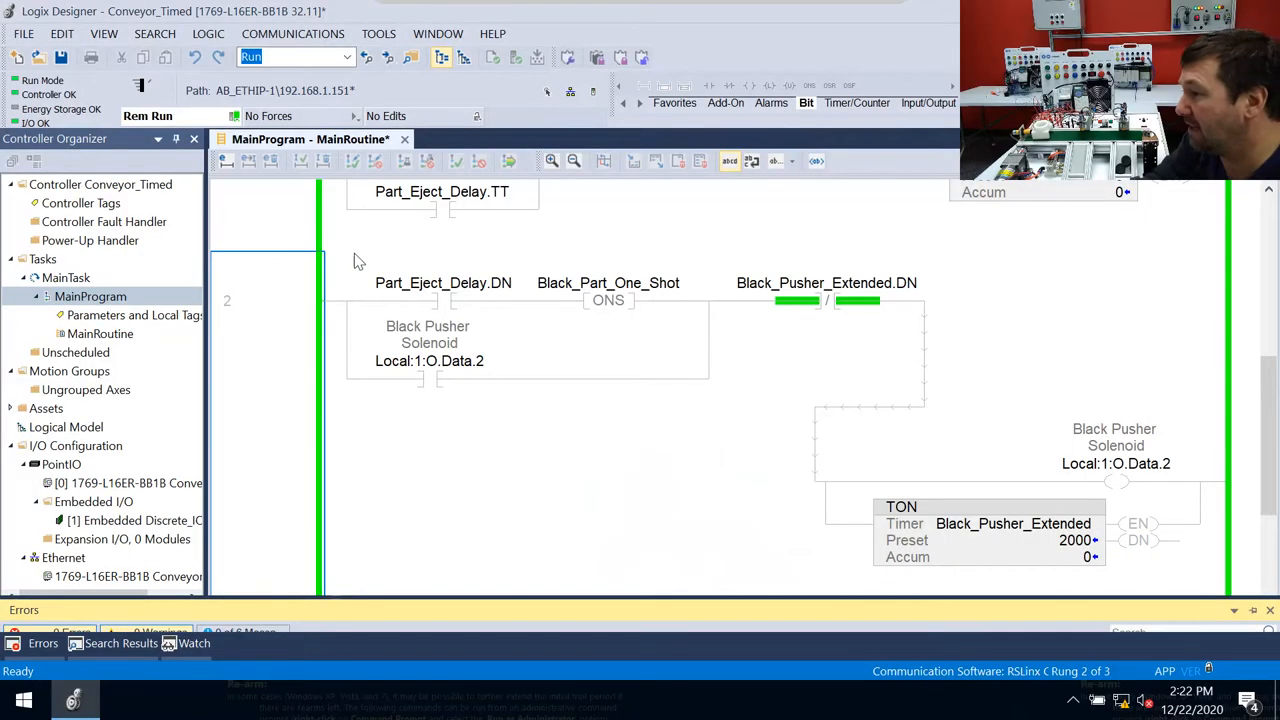
- Open Controller Tags and expand Local:1:I to view the sensor descriptions
{"action": "double_click", "coordinate": [1013, 523]}
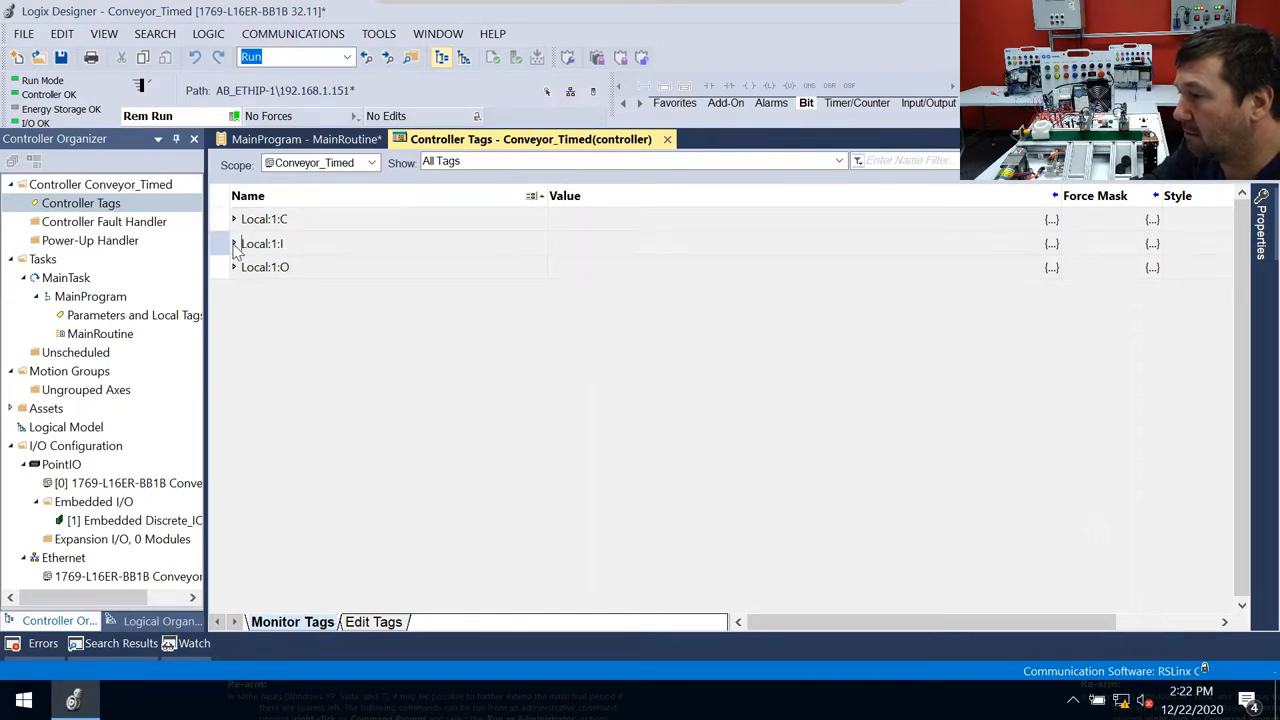
{"action": "left_click", "coordinate": [234, 243]}
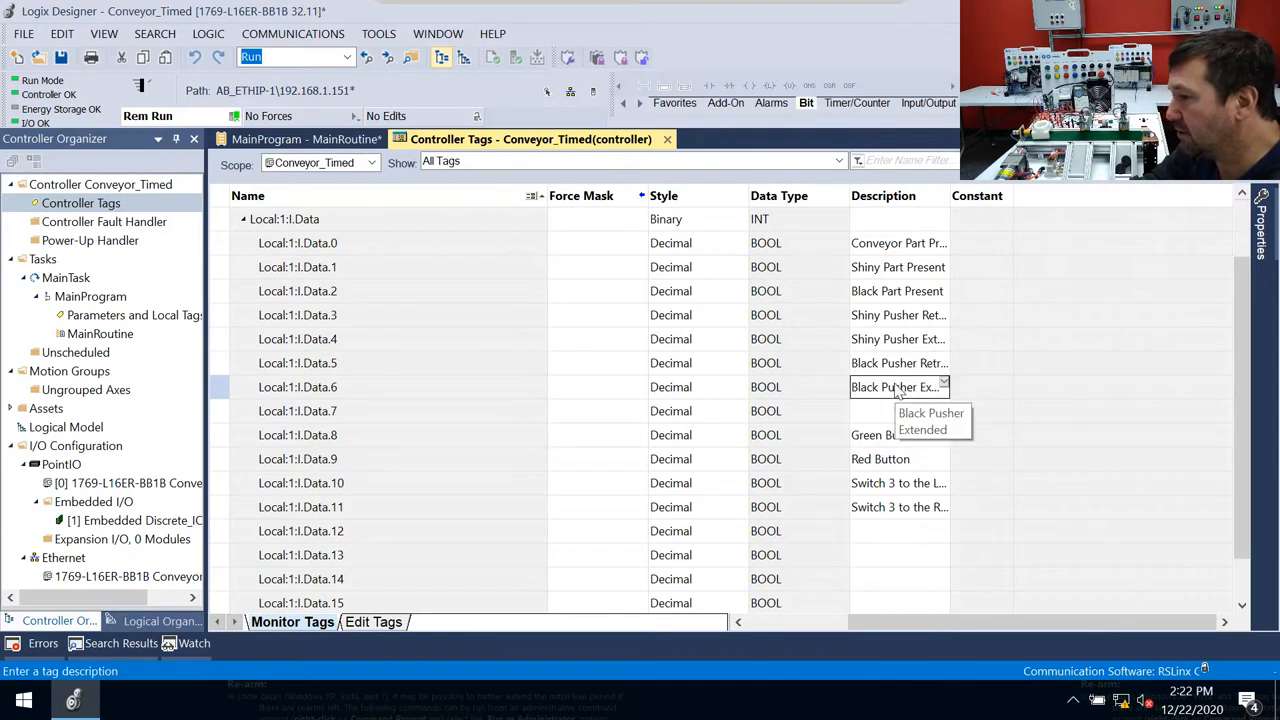
{"action": "mouse_move", "coordinate": [318, 402]}
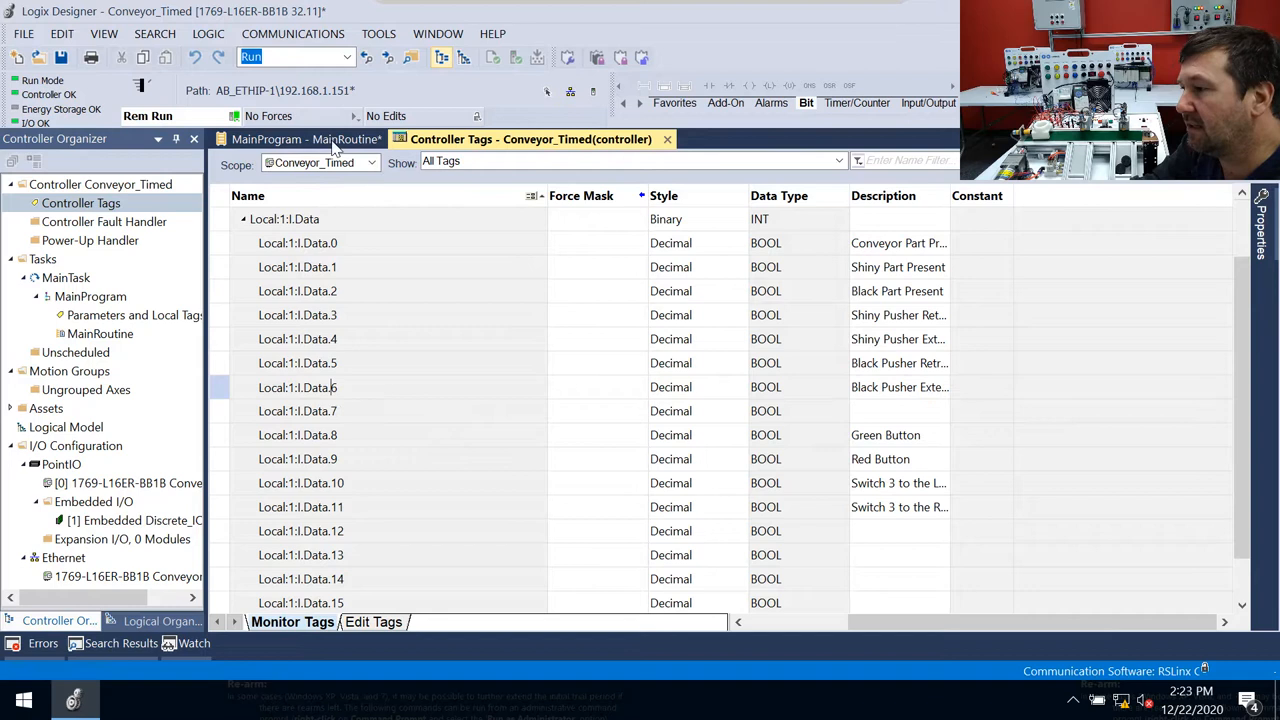
- Return to MainRoutine and select rung 2's Black_Pusher_Extended.DN contact
{"action": "left_click", "coordinate": [310, 139]}
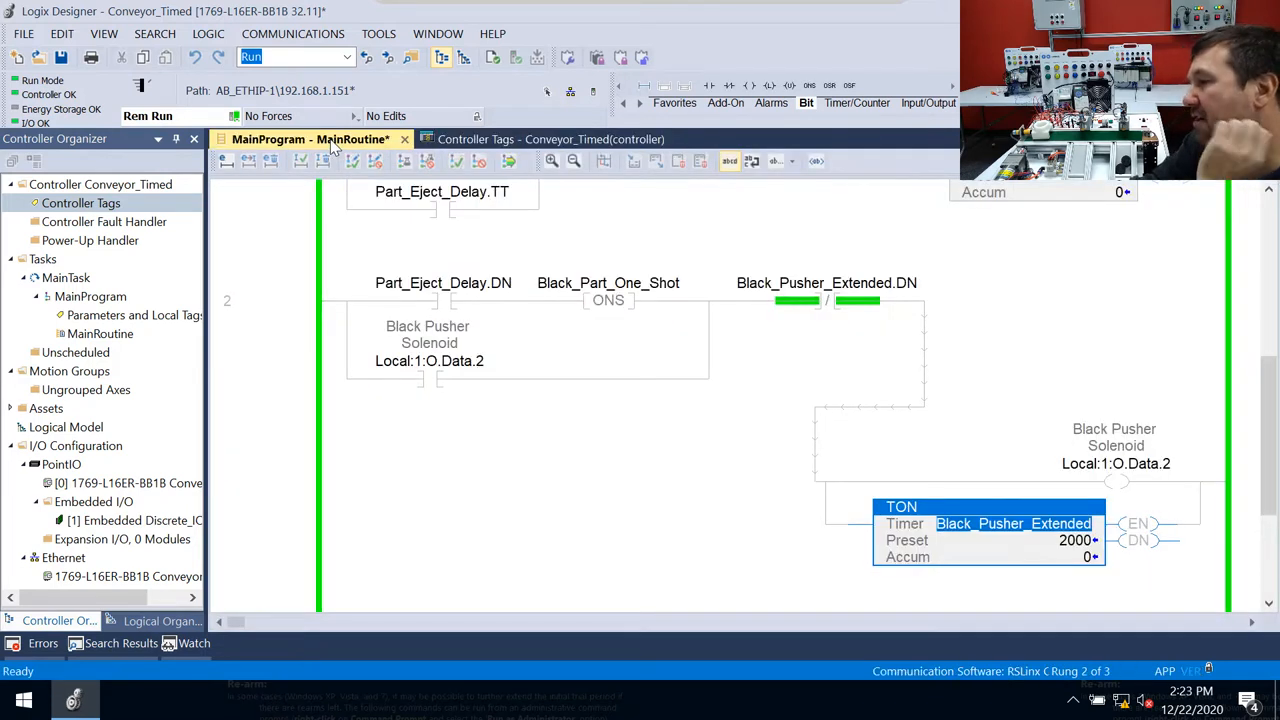
{"action": "left_click", "coordinate": [826, 283]}
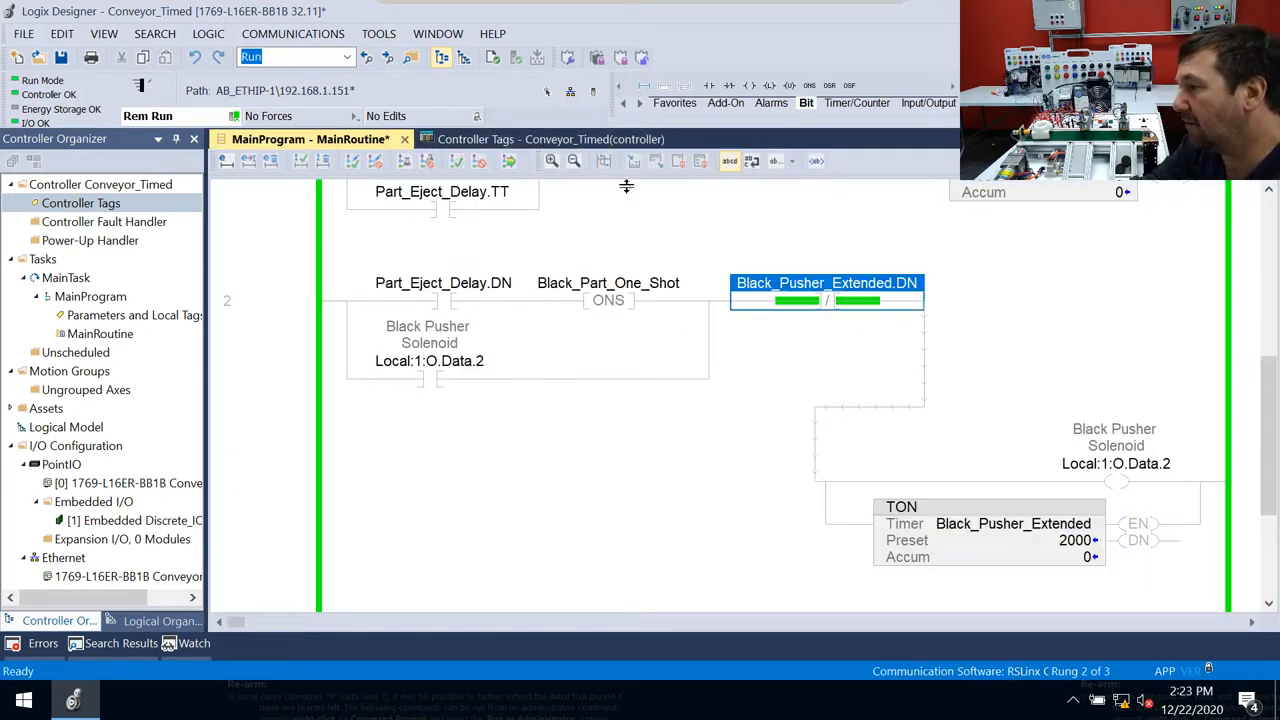
{"action": "mouse_move", "coordinate": [735, 312]}
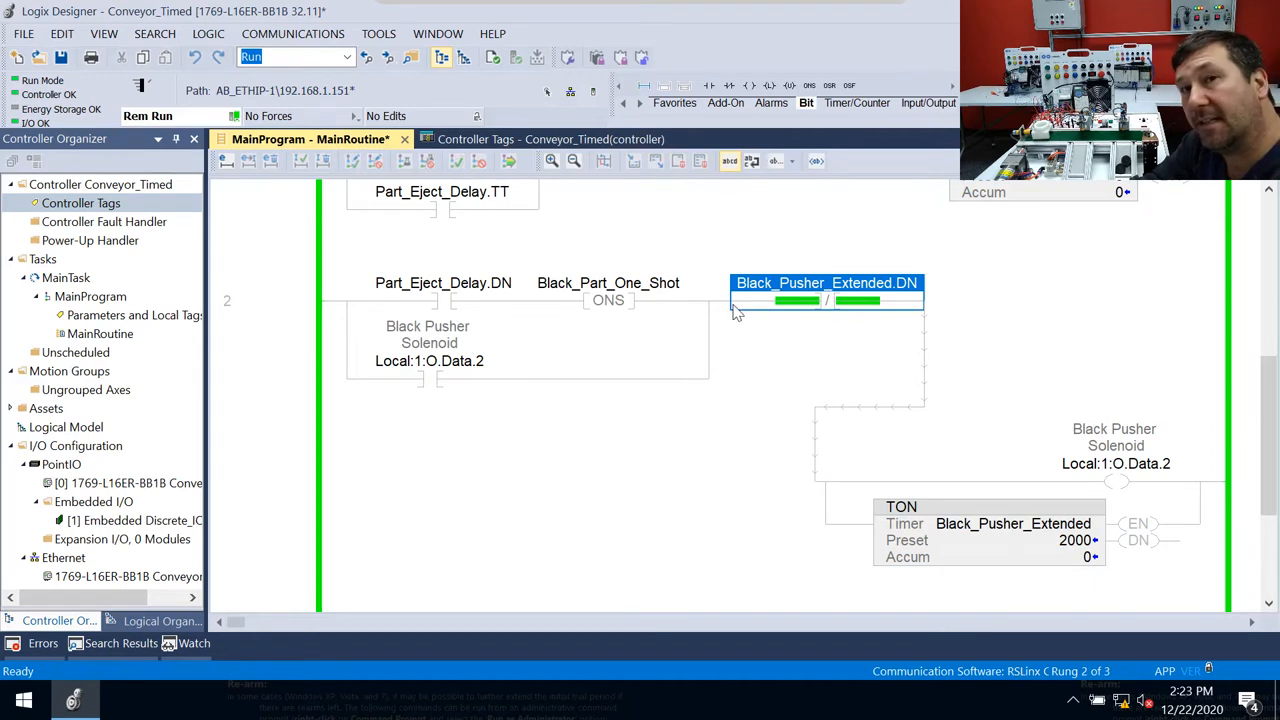
{"action": "mouse_move", "coordinate": [948, 363]}
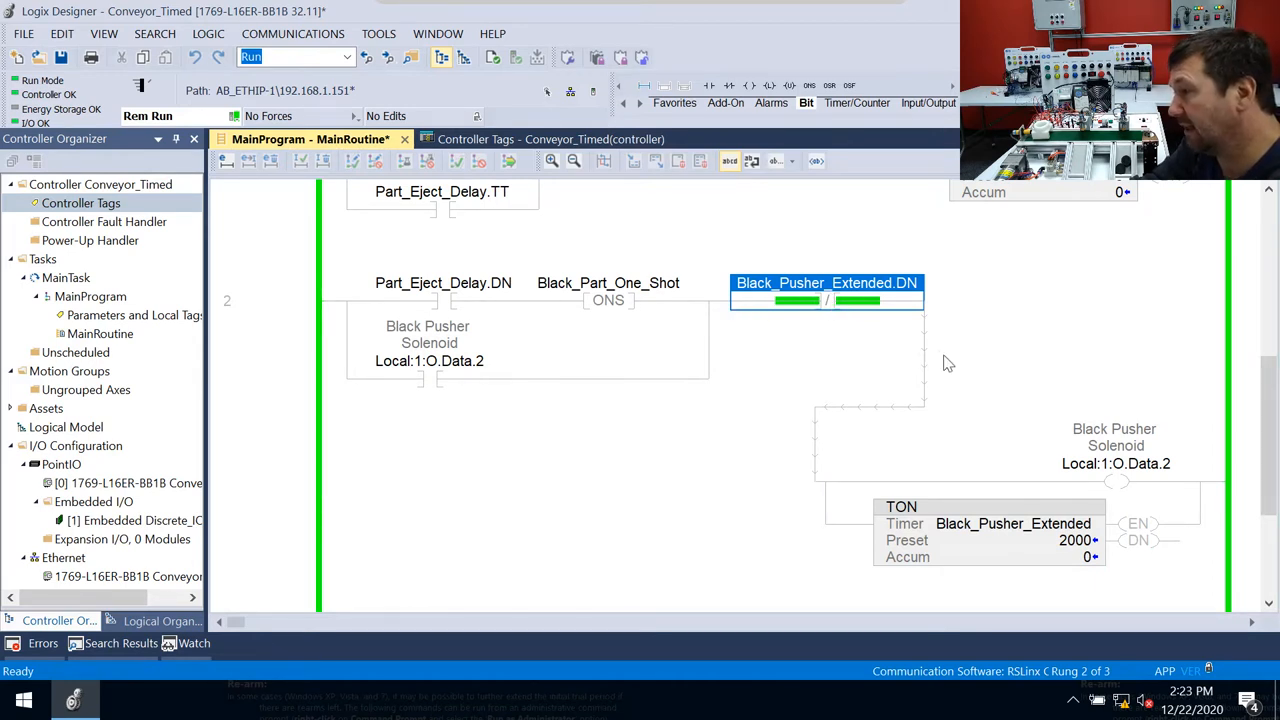
{"action": "mouse_move", "coordinate": [800, 282]}
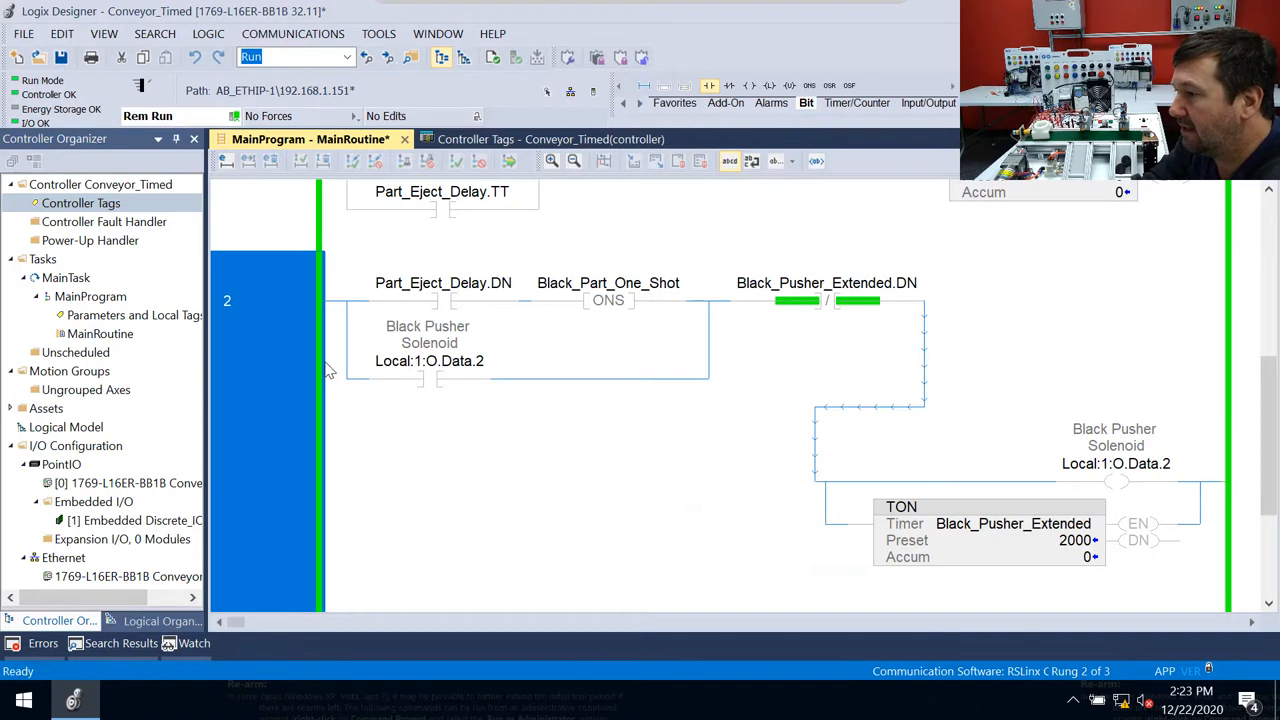
- Insert an XIO for Local:1:I.Data.6 after Black_Pusher_Extended.DN, then select rung 2
{"action": "left_click", "coordinate": [748, 85]}
{"action": "type", "text": "Local:1:I.Data.6"}
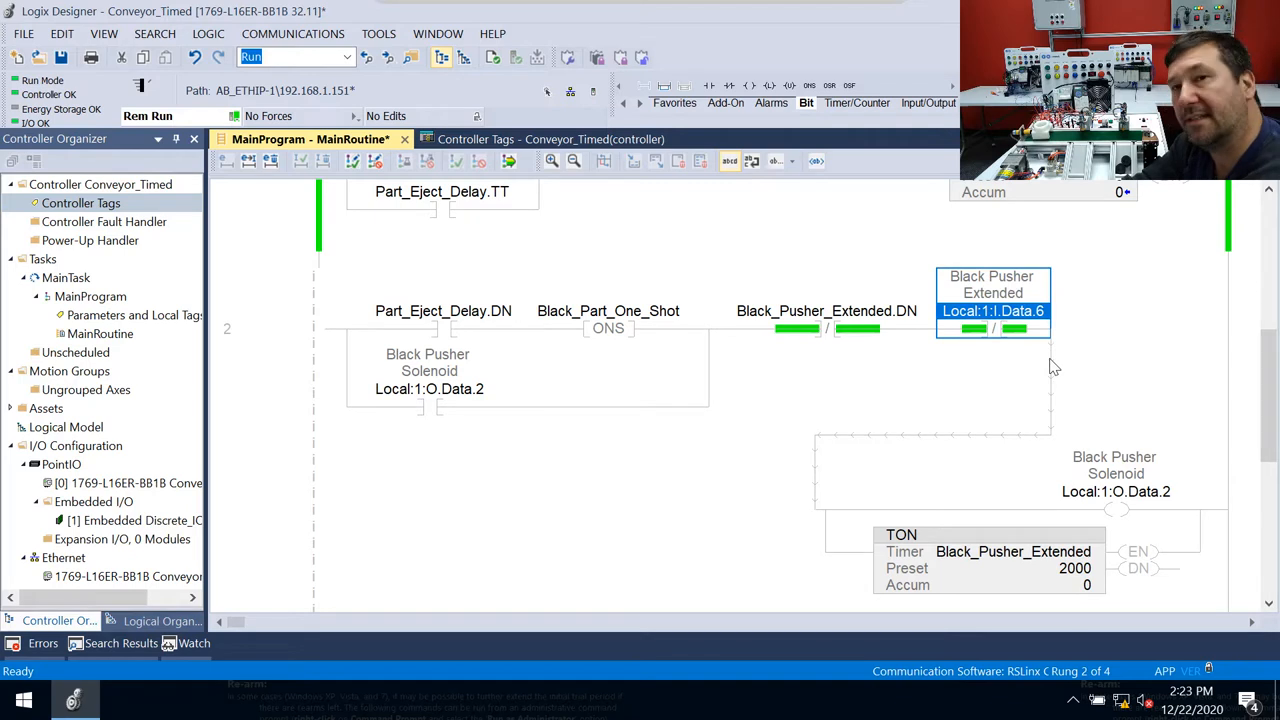
{"action": "mouse_move", "coordinate": [196, 389]}
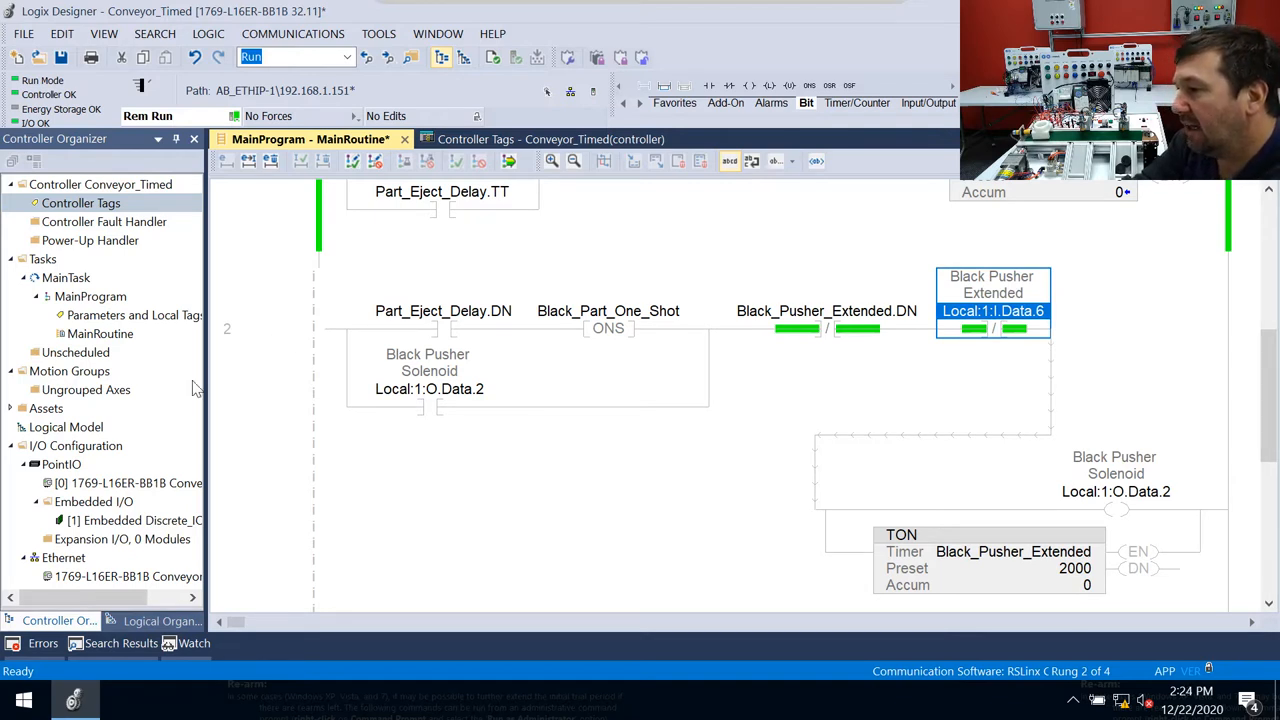
{"action": "left_click", "coordinate": [509, 161]}
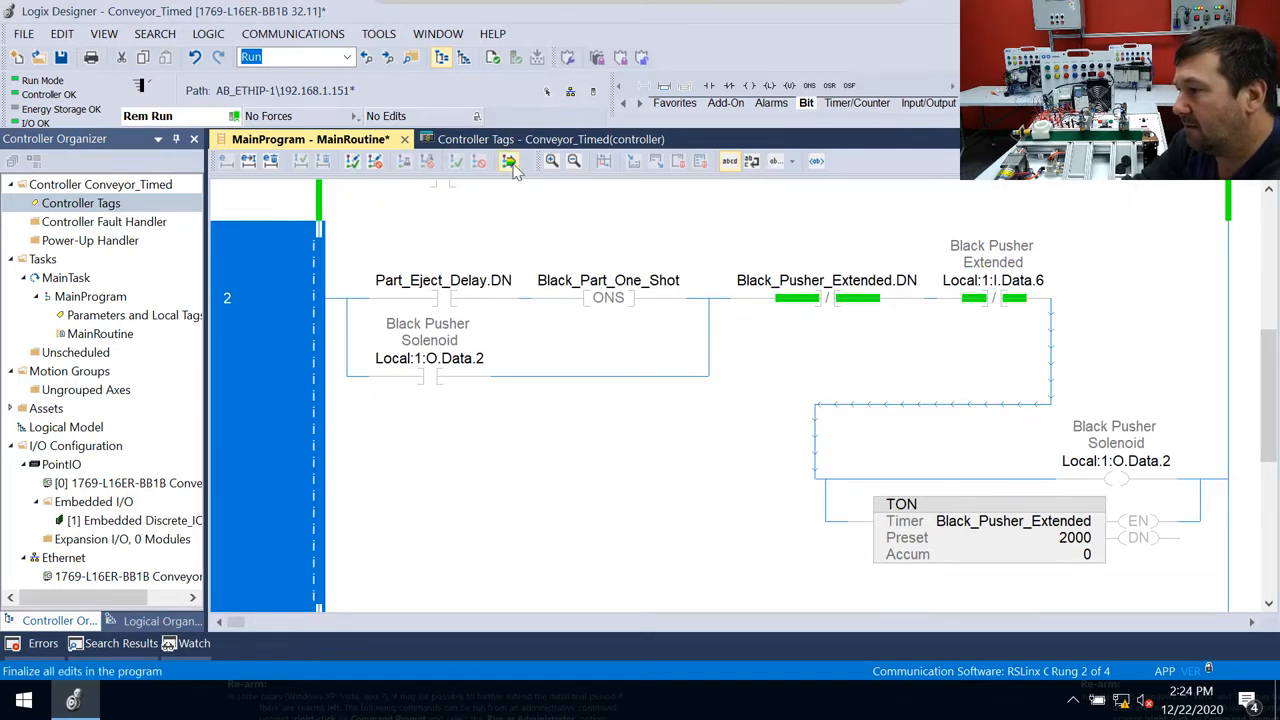
{"action": "left_click", "coordinate": [509, 161]}
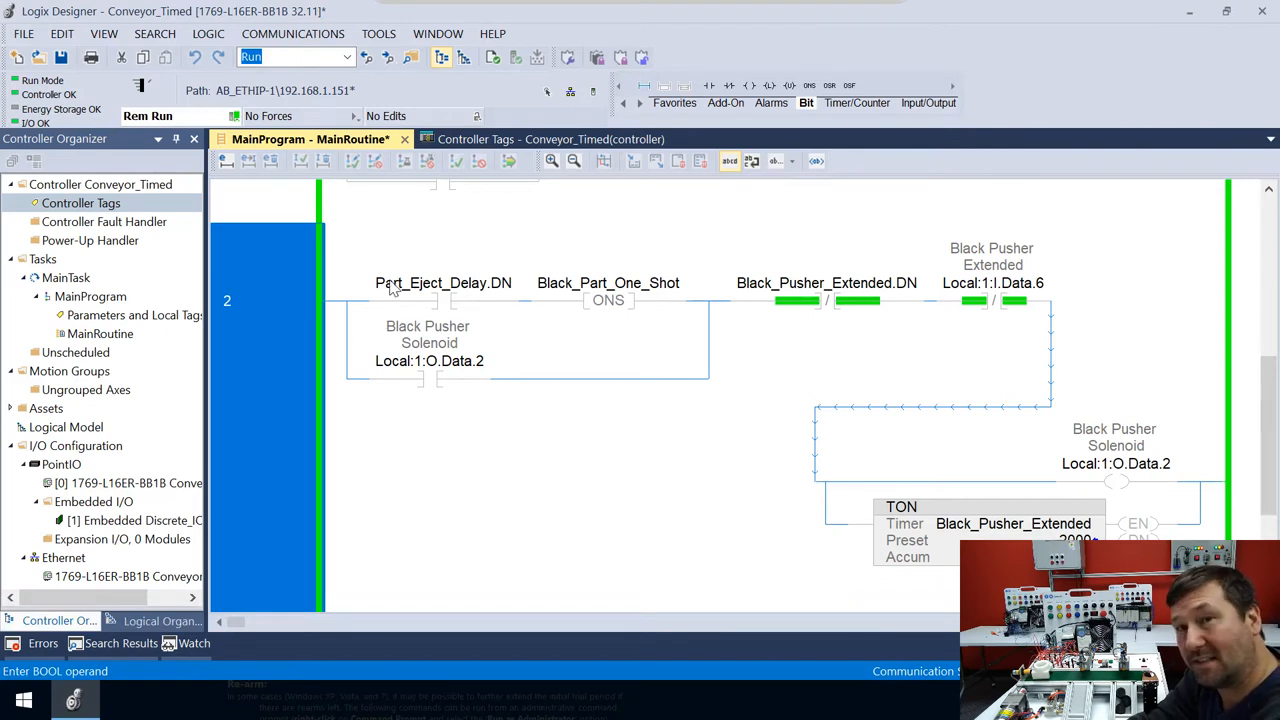
{"action": "mouse_move", "coordinate": [256, 410]}
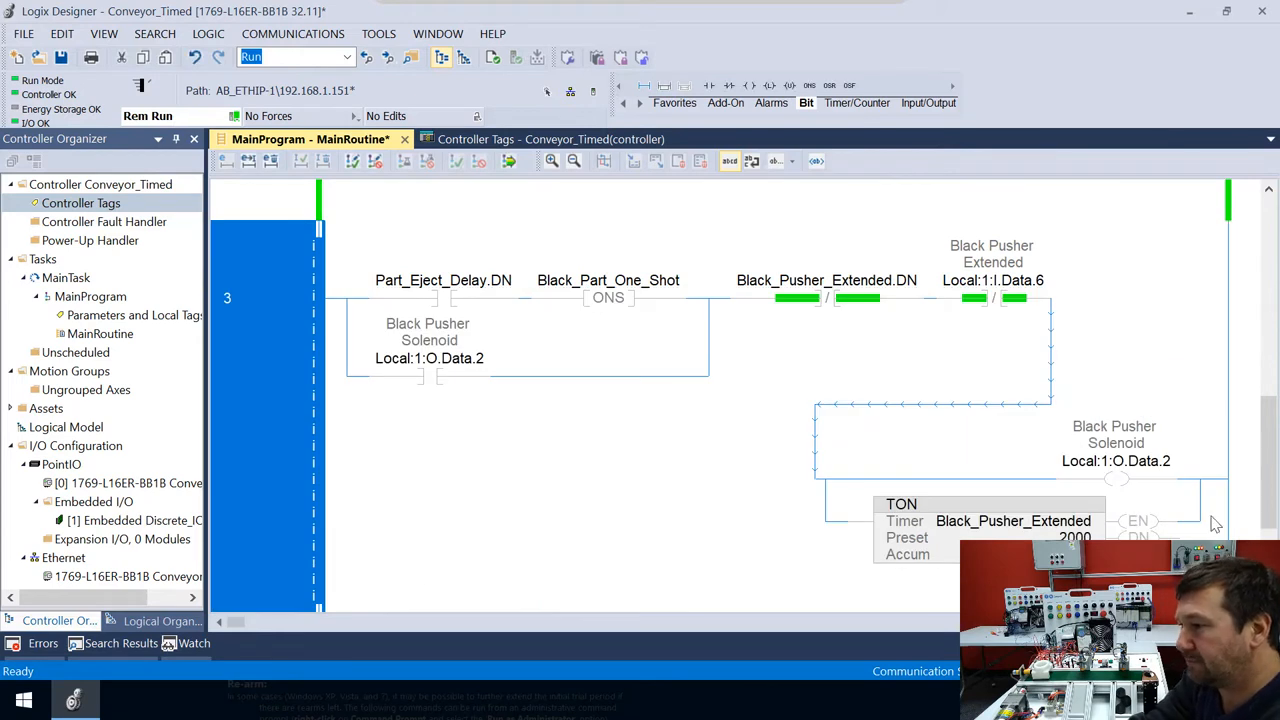
- Readdress rung 3's first contact from Part_Eject_Delay.DN to Local:1:I.Data.1
{"action": "left_click", "coordinate": [443, 280]}
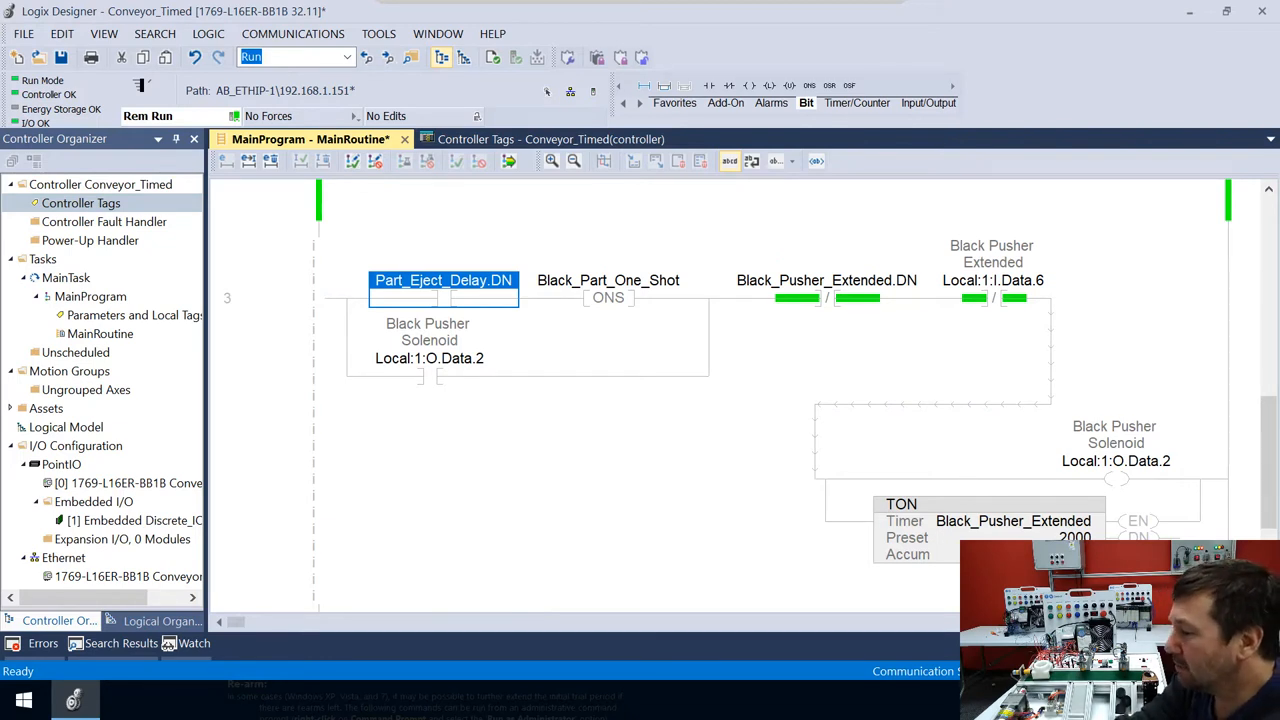
{"action": "double_click", "coordinate": [443, 280]}
{"action": "type", "text": "local:1:"}
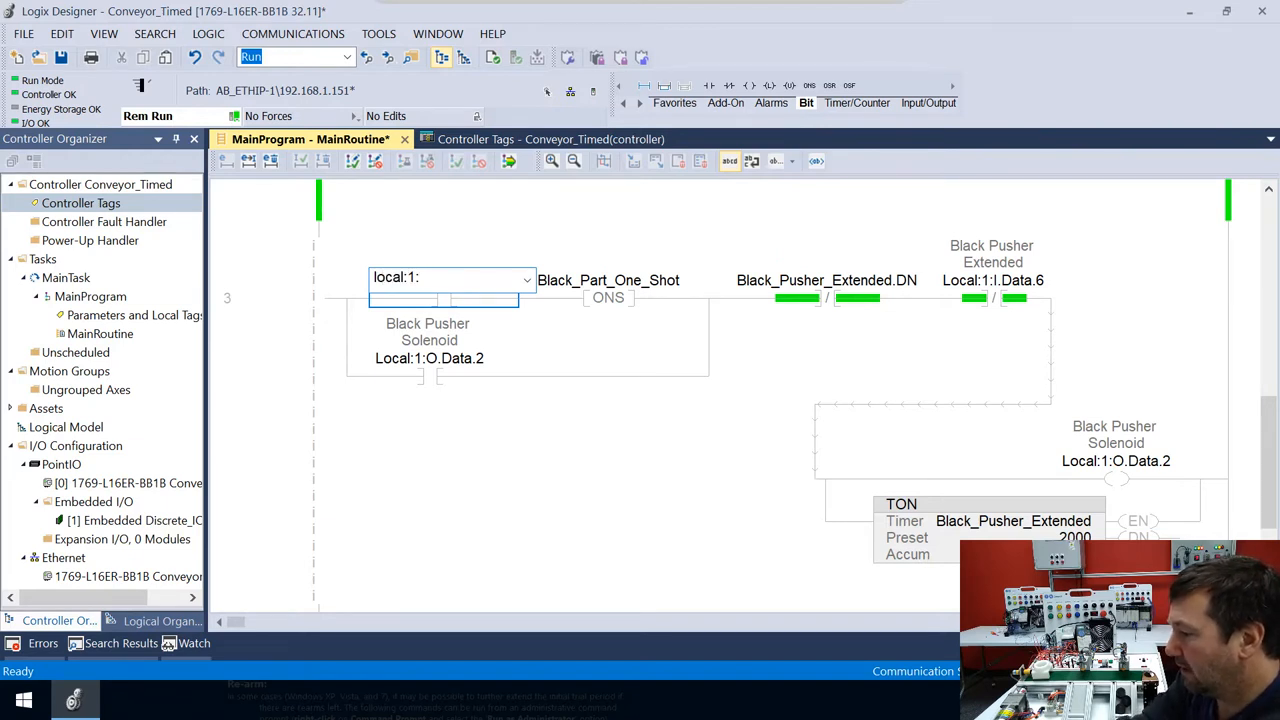
{"action": "type", "text": "i.data"}
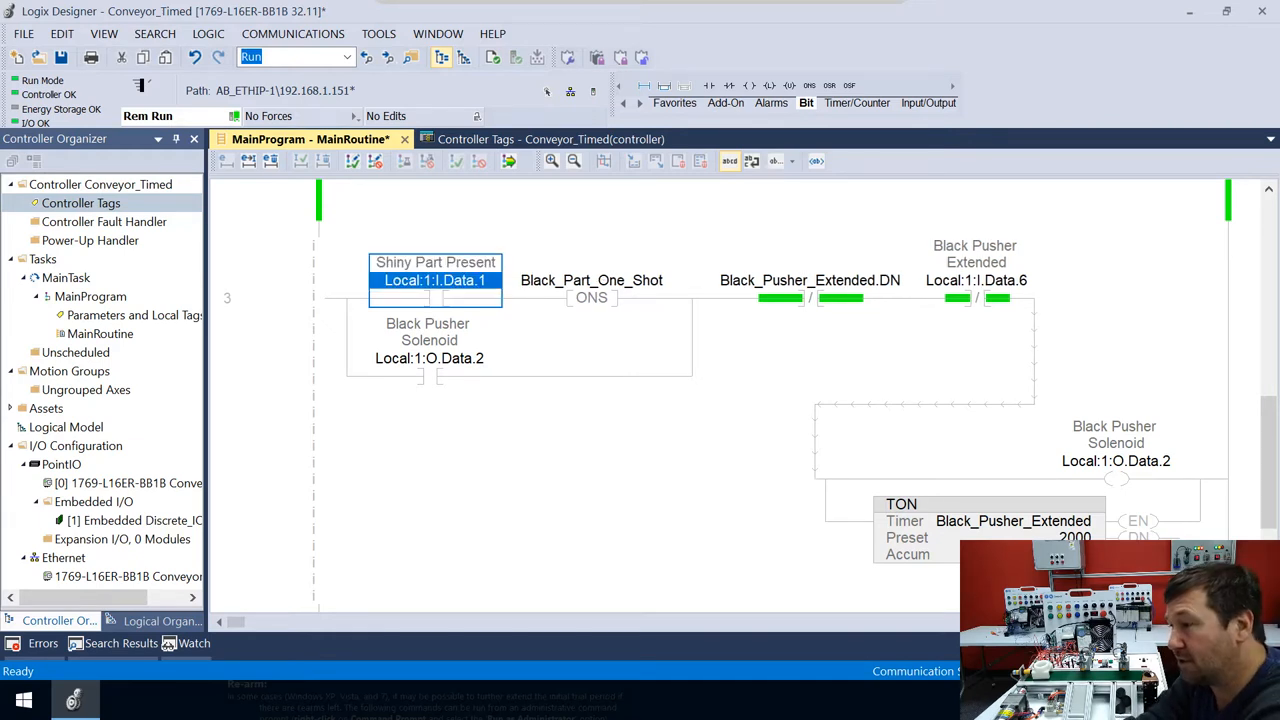
{"action": "left_click", "coordinate": [591, 280]}
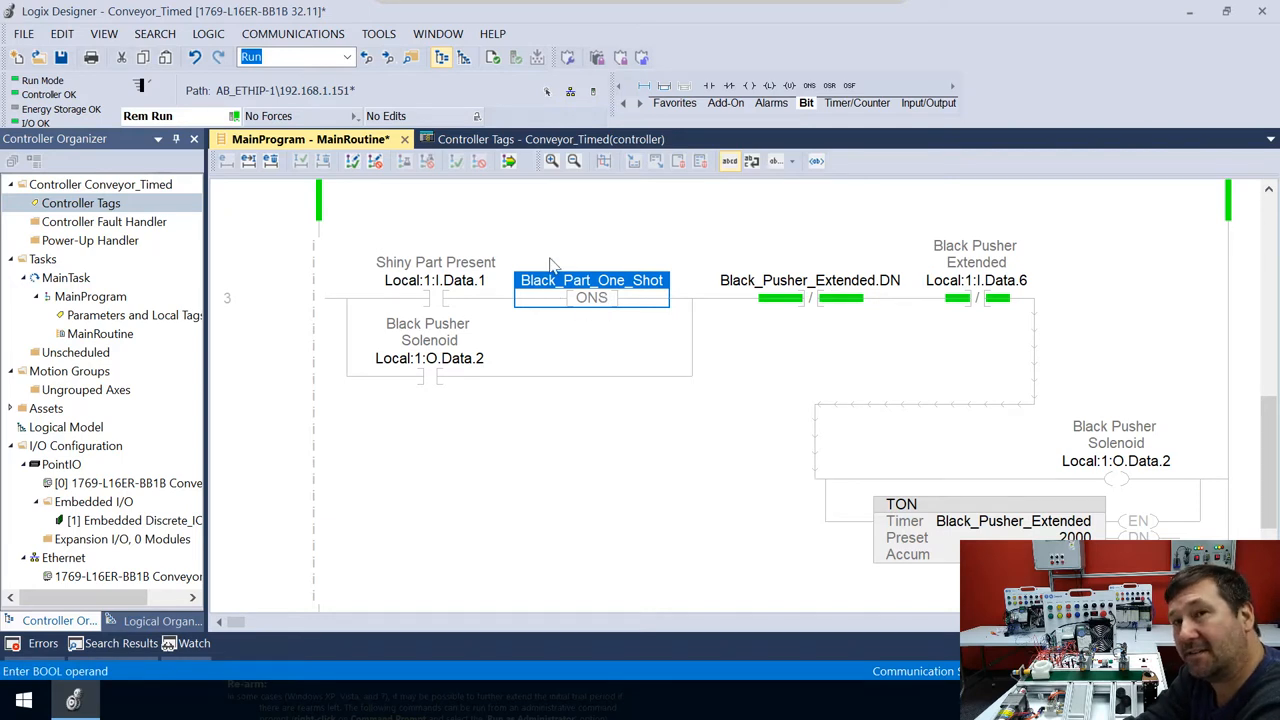
{"action": "mouse_move", "coordinate": [548, 295]}
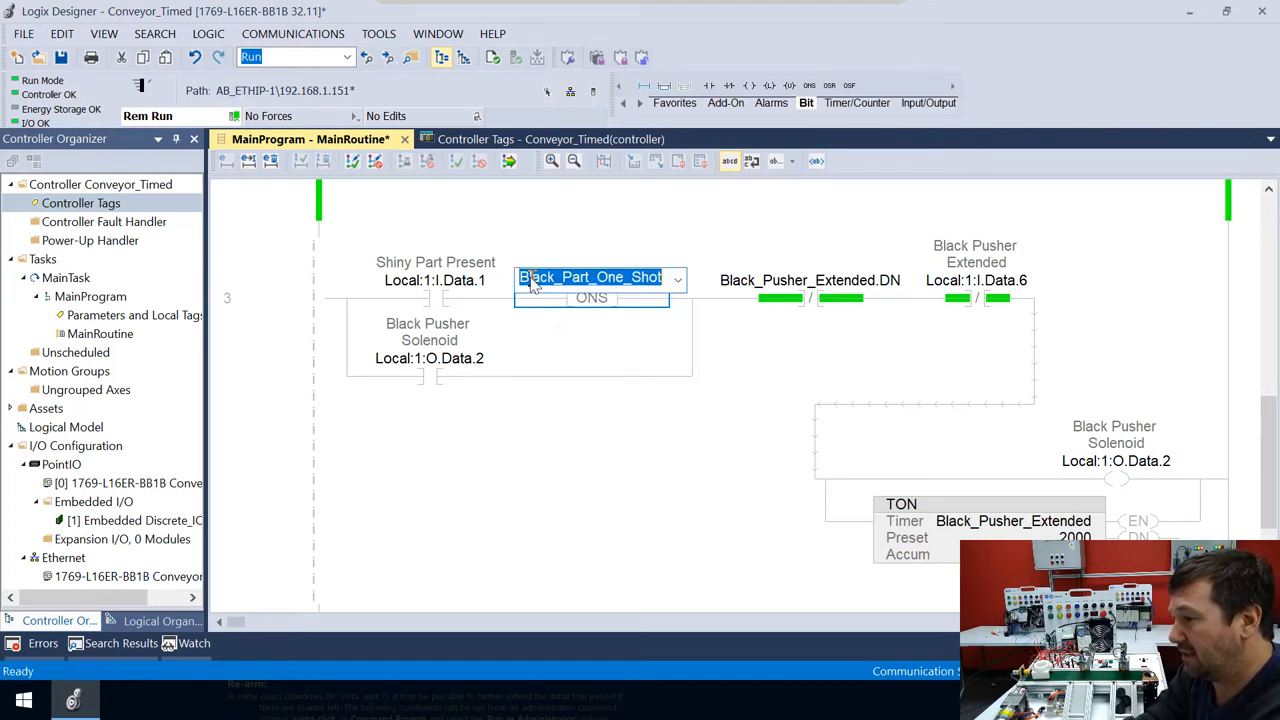
- Rename rung 3's one-shot to Shiny_Part_One_Shot and create that tag
{"action": "left_click", "coordinate": [558, 277]}
{"action": "type", "text": "Shiny"}
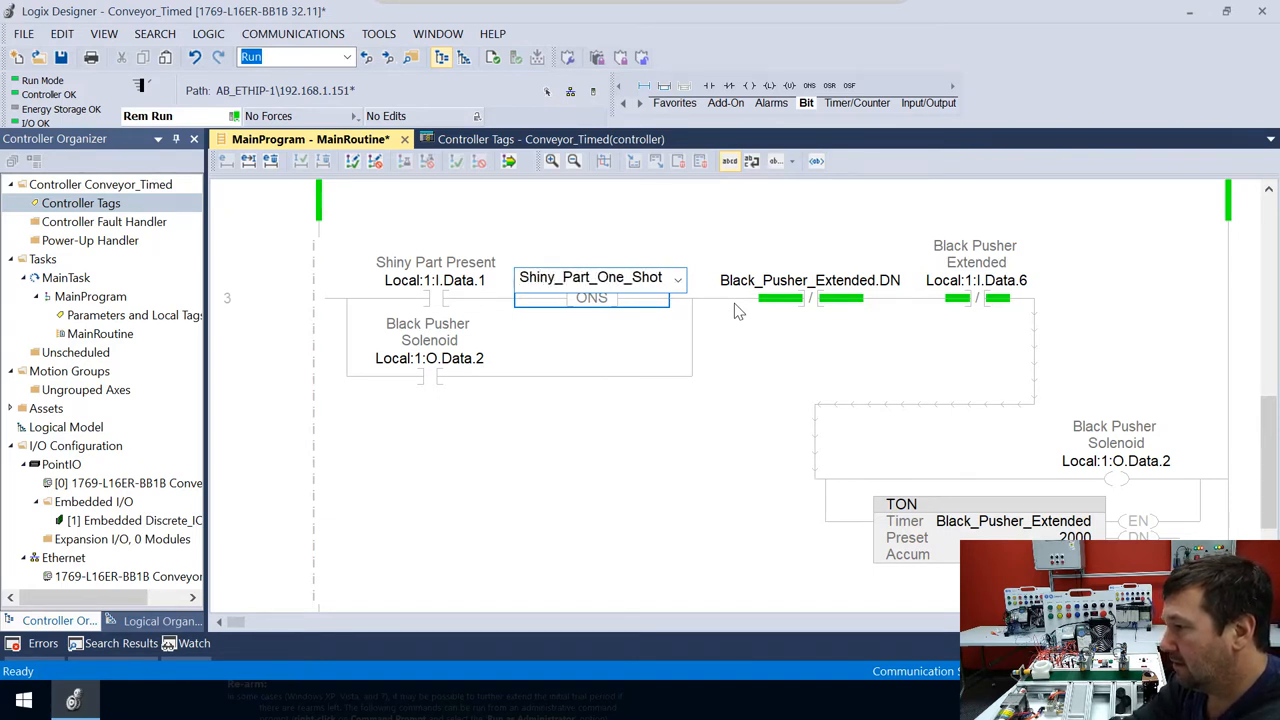
{"action": "left_click", "coordinate": [591, 280]}
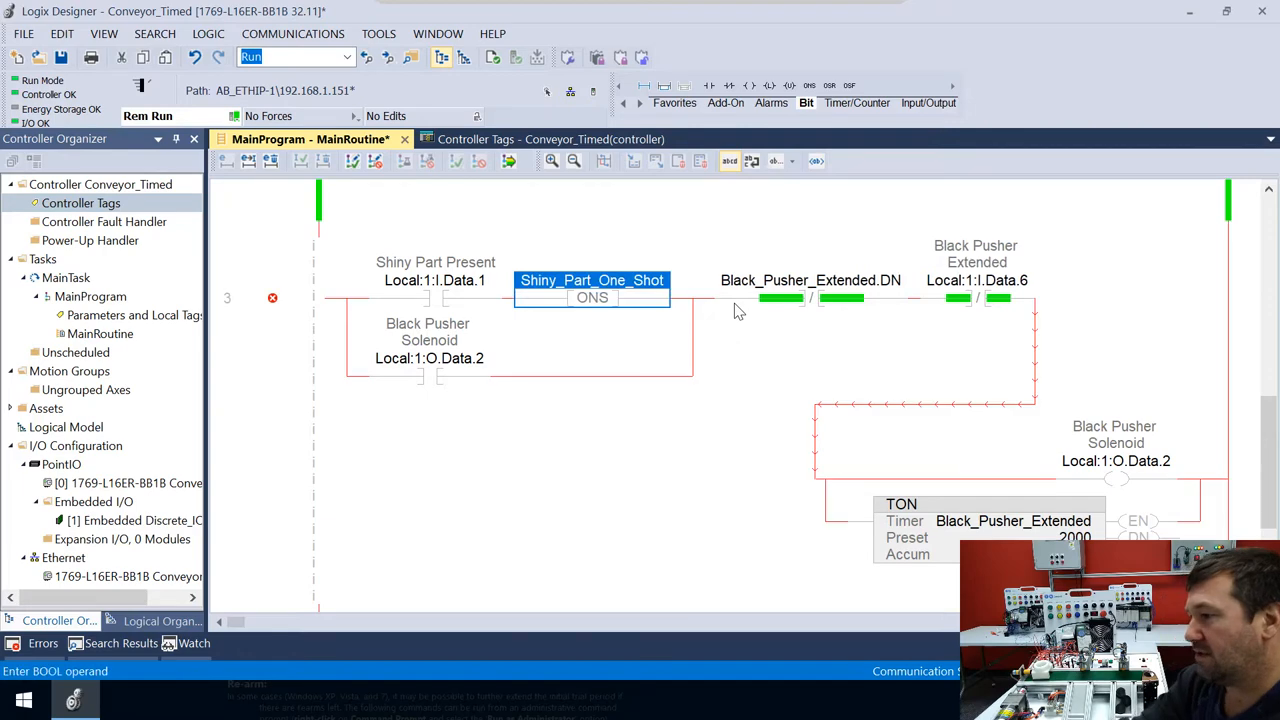
{"action": "right_click", "coordinate": [592, 297]}
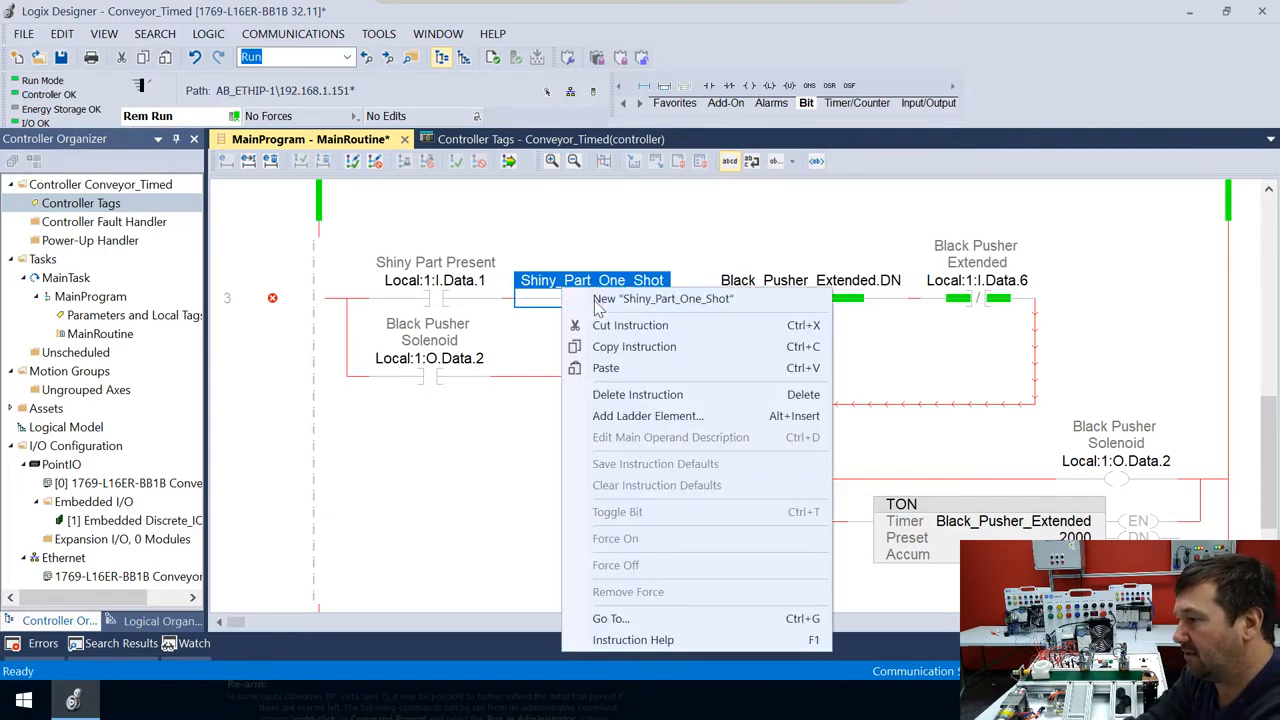
{"action": "left_click", "coordinate": [662, 298]}
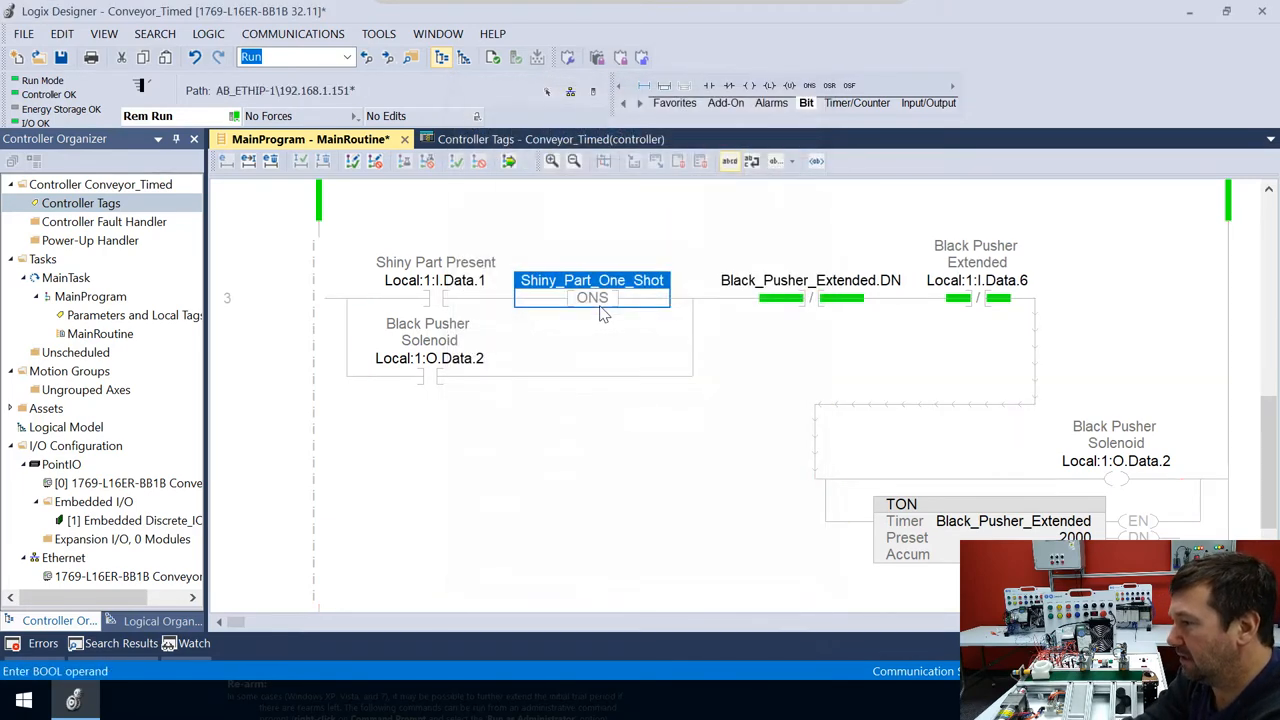
{"action": "mouse_move", "coordinate": [883, 551]}
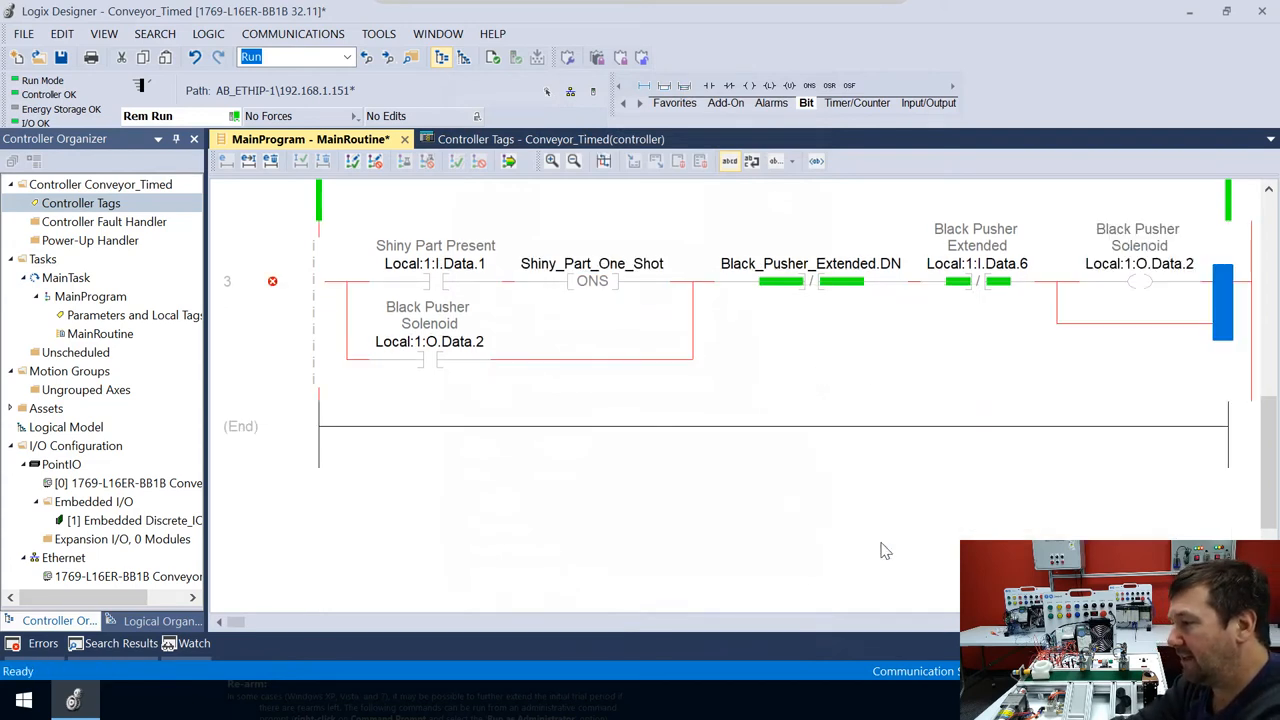
- Drop Black_Pusher_Extended.DN, set the XIO to Local:1:I.Data.4, and start changing the output address
{"action": "left_click", "coordinate": [977, 263]}
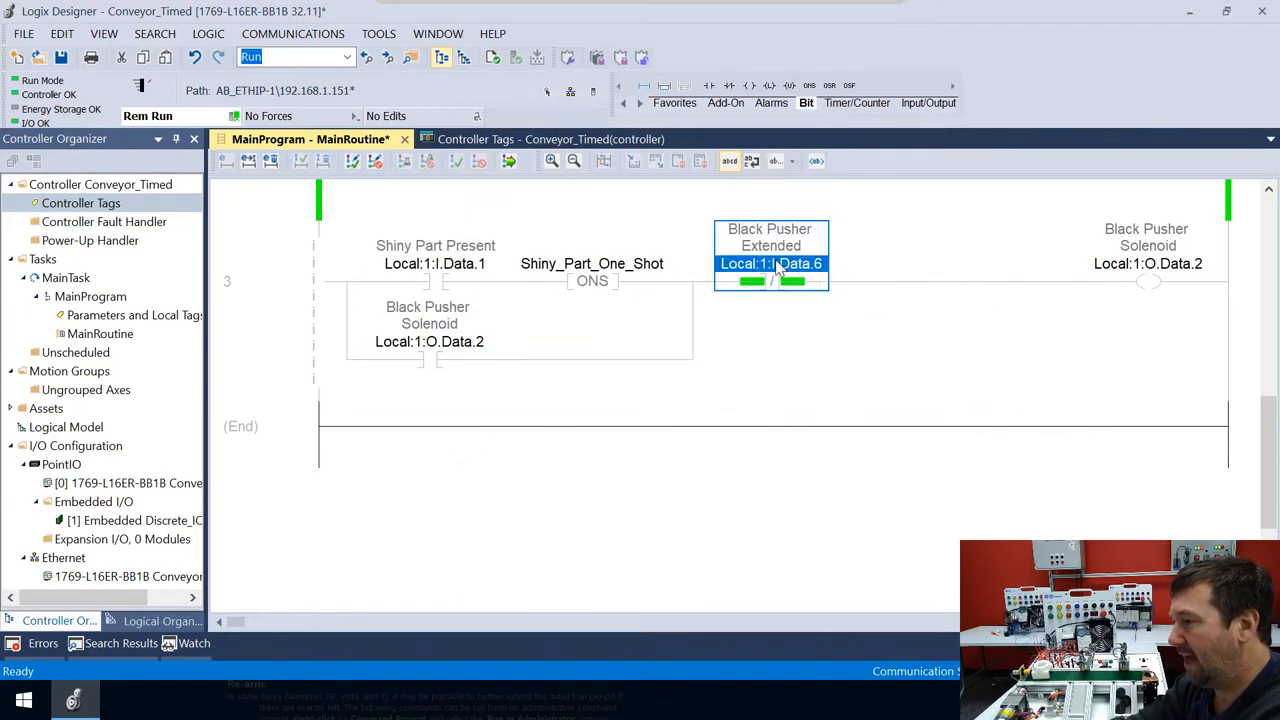
{"action": "double_click", "coordinate": [770, 263]}
{"action": "type", "text": "4"}
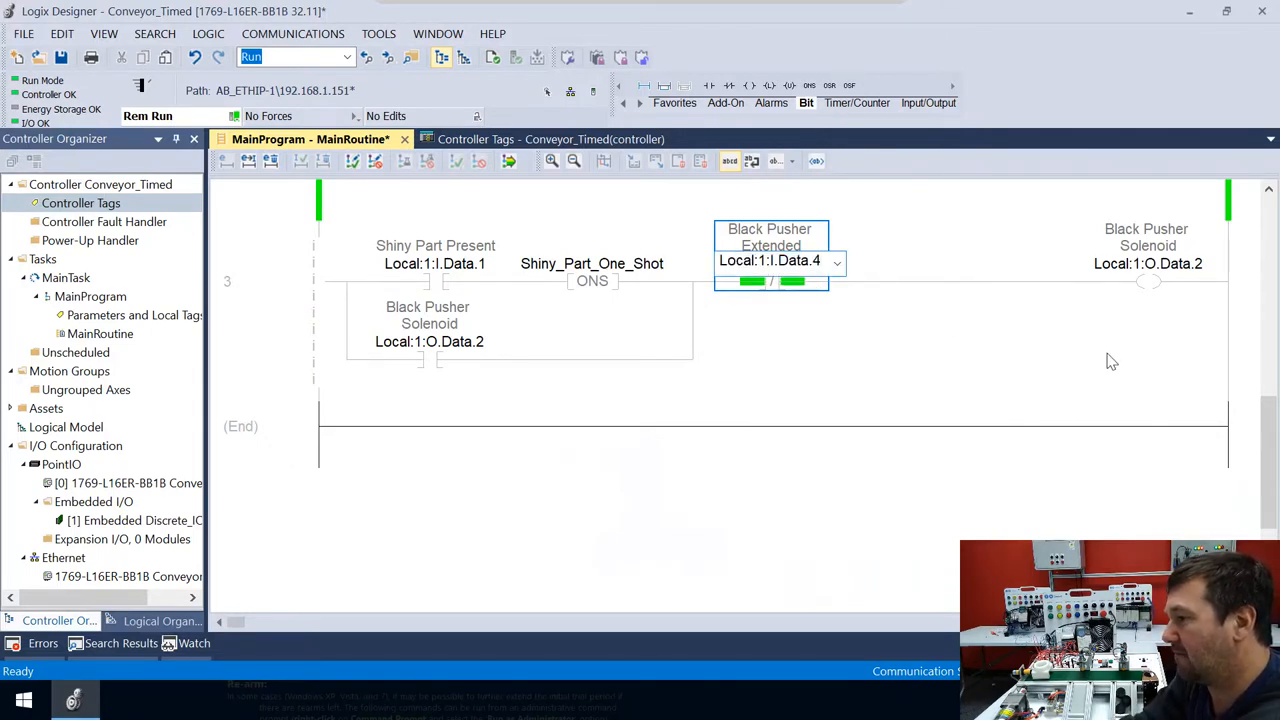
{"action": "double_click", "coordinate": [770, 263]}
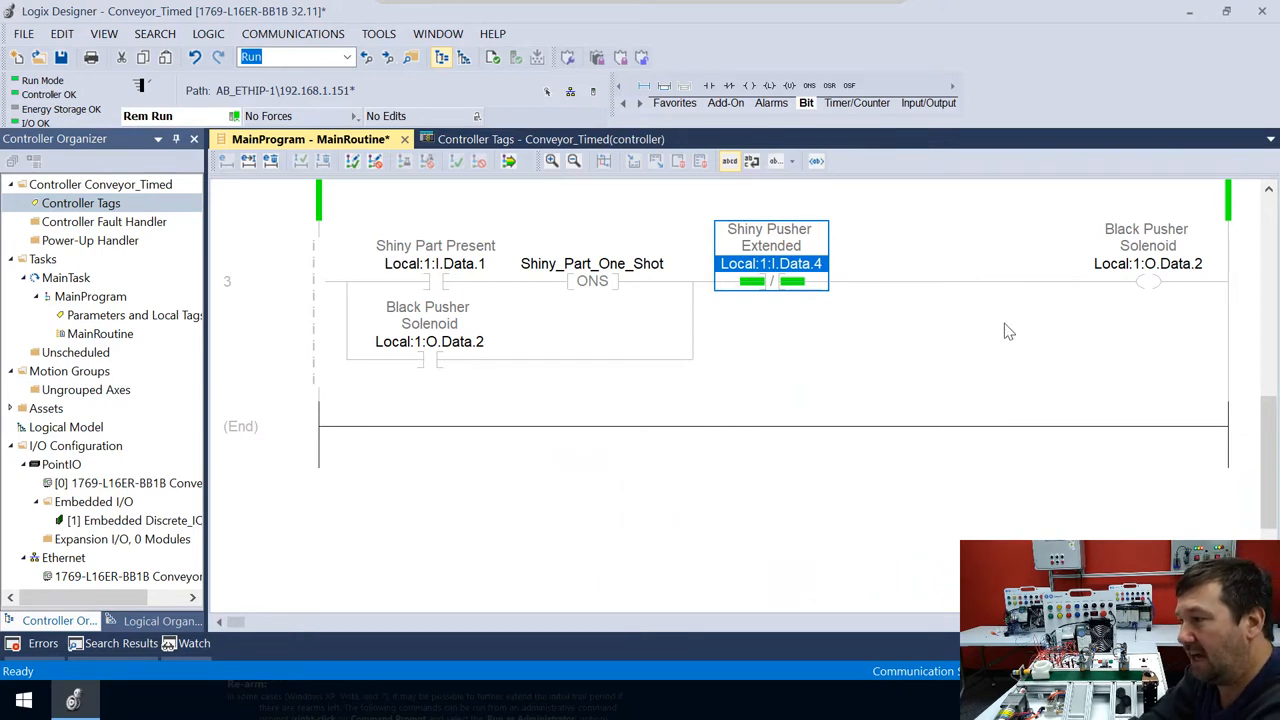
{"action": "mouse_move", "coordinate": [1148, 281]}
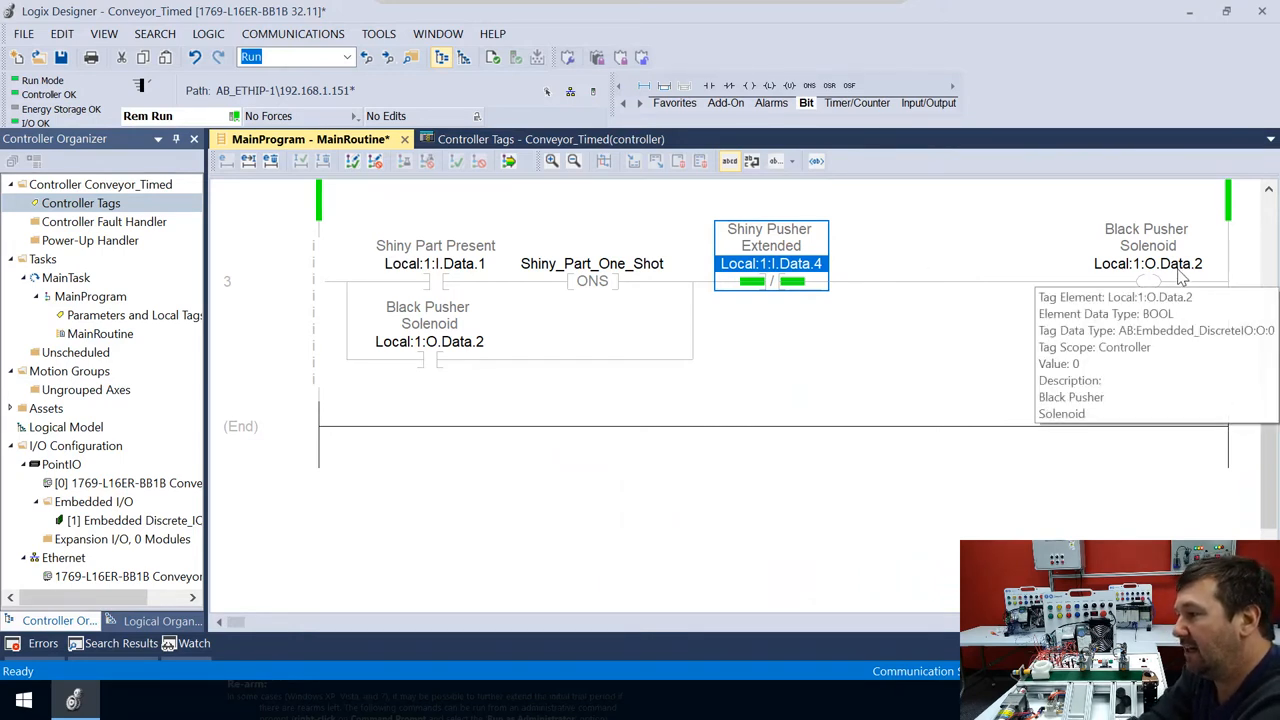
{"action": "double_click", "coordinate": [1147, 263]}
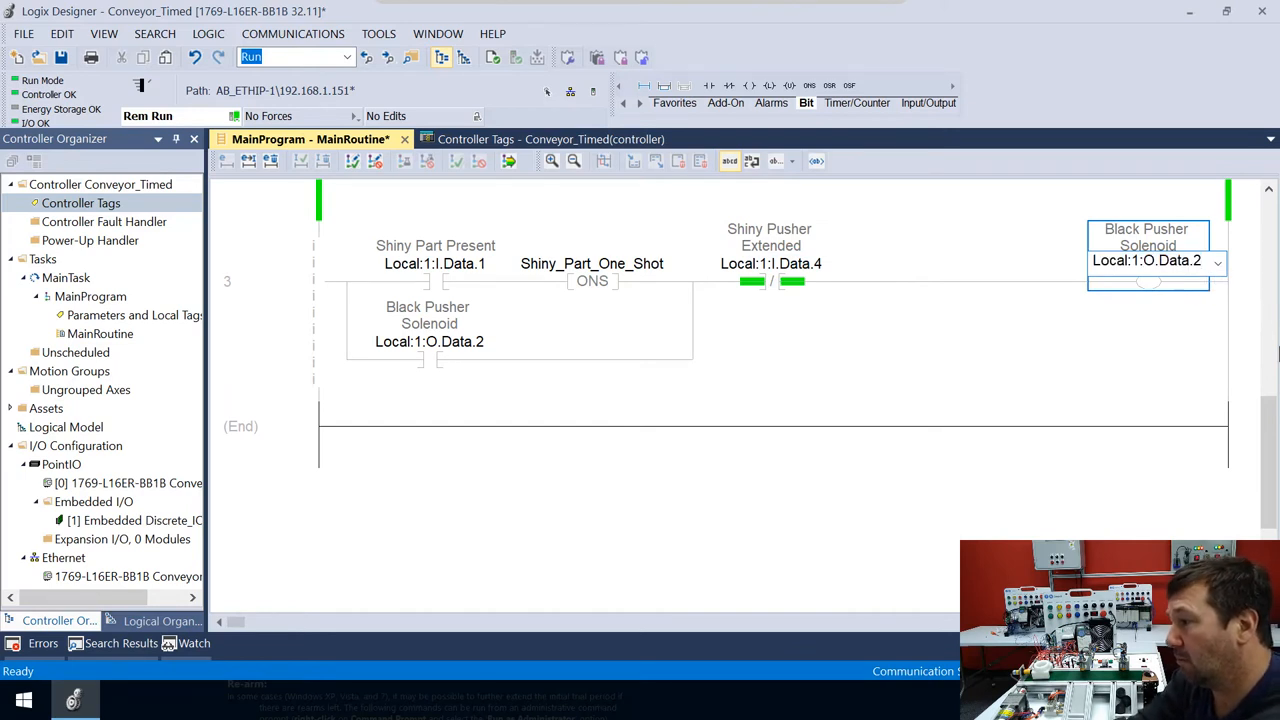
{"action": "key", "text": "Backspace"}
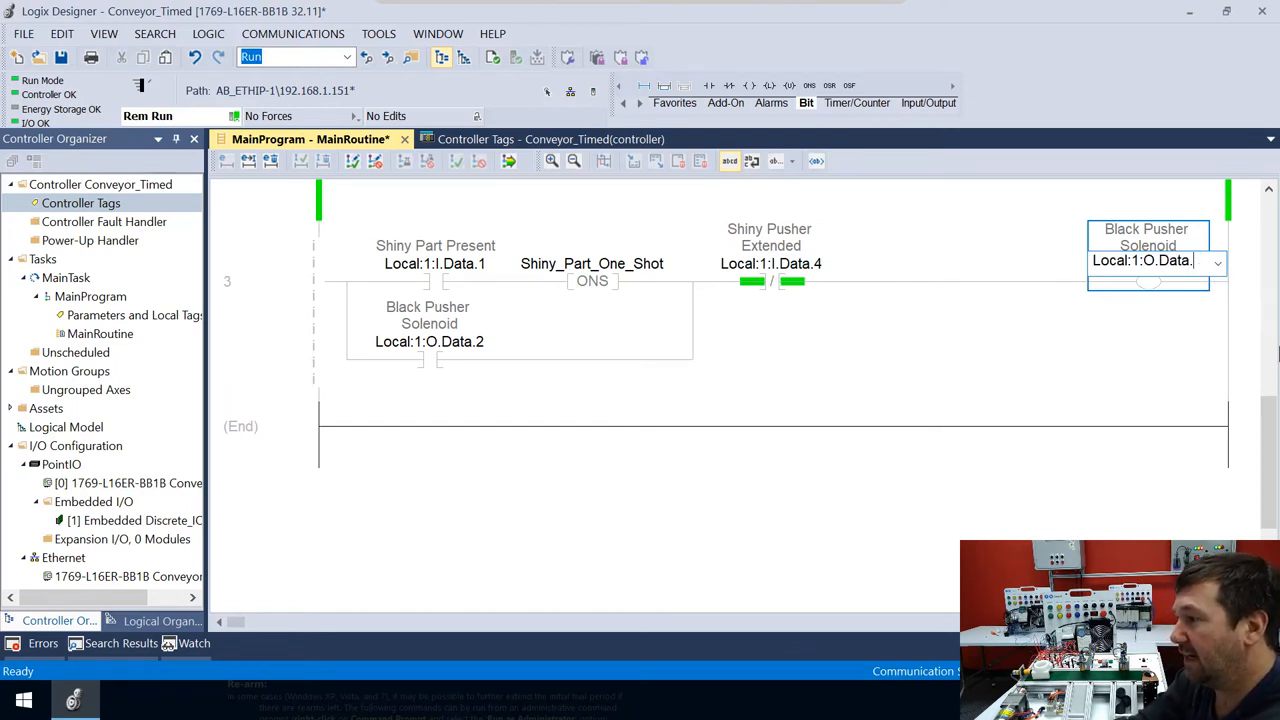